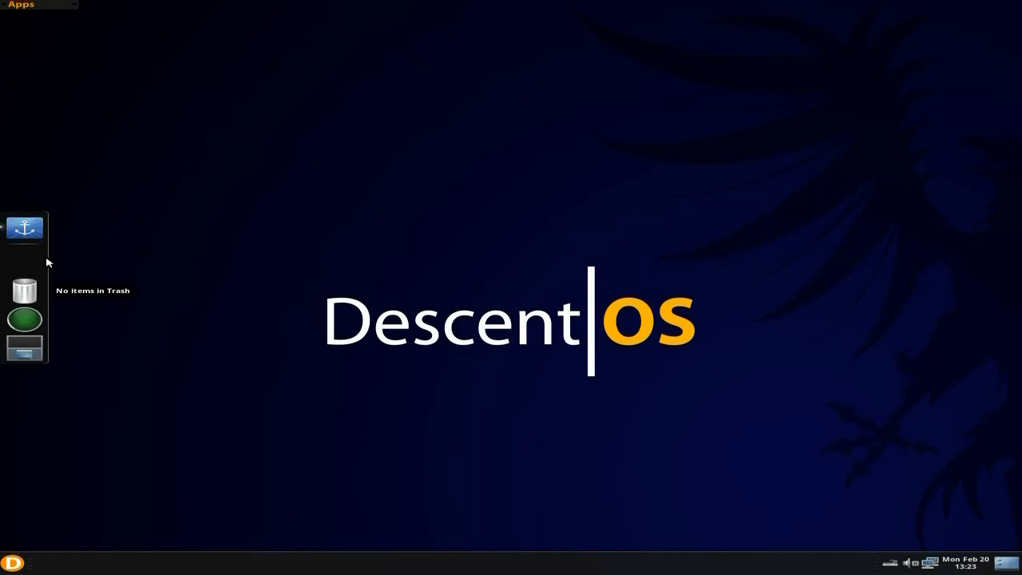
pyautogui.moveTo(176, 291)
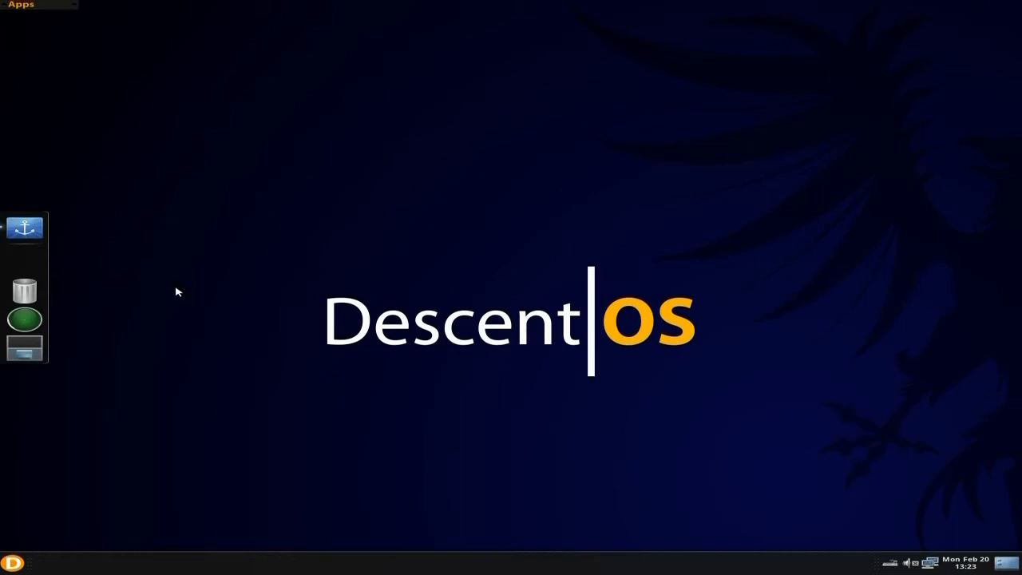
pyautogui.moveTo(44, 12)
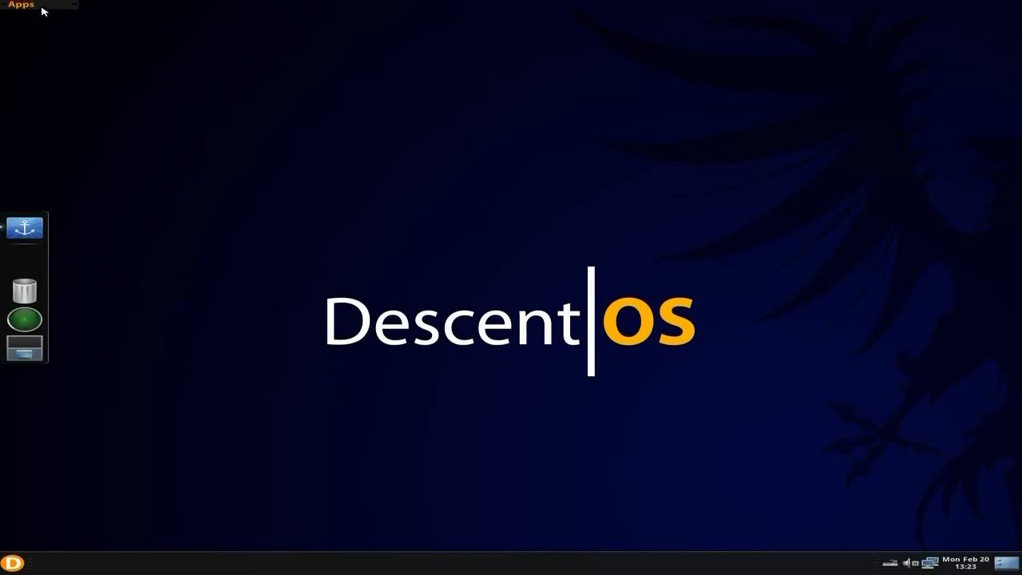
pyautogui.moveTo(195, 284)
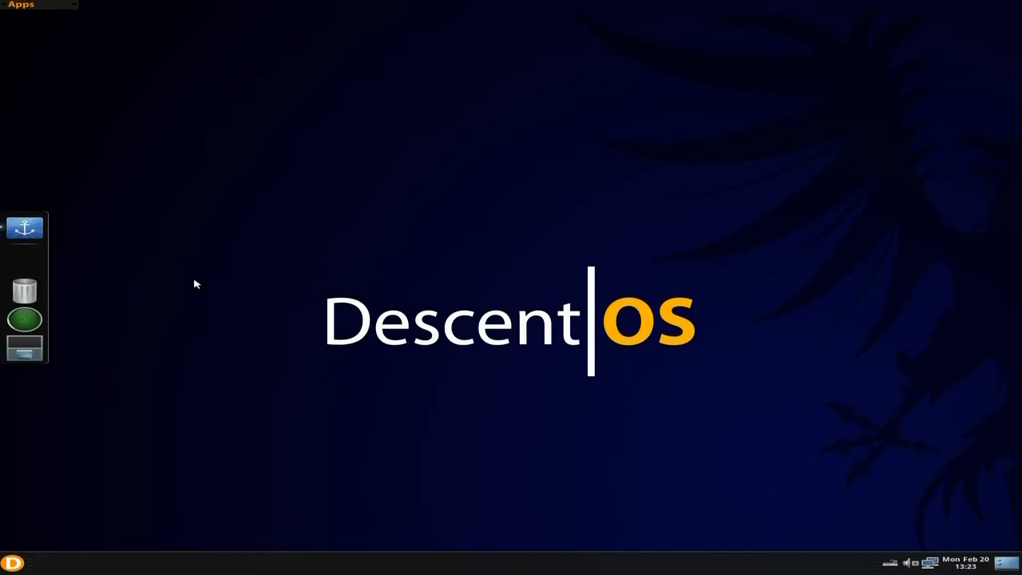
pyautogui.moveTo(289, 427)
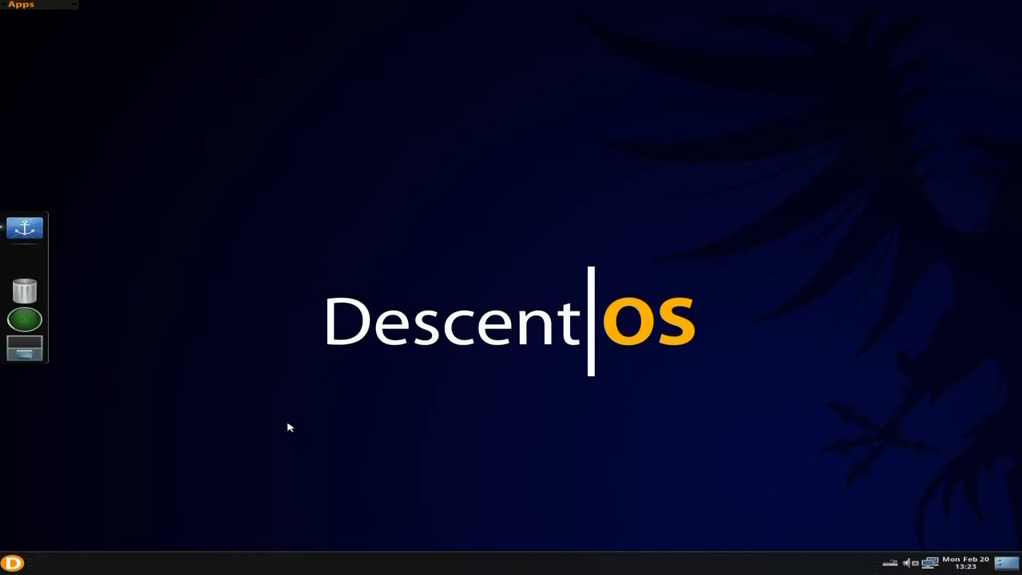
pyautogui.moveTo(990, 527)
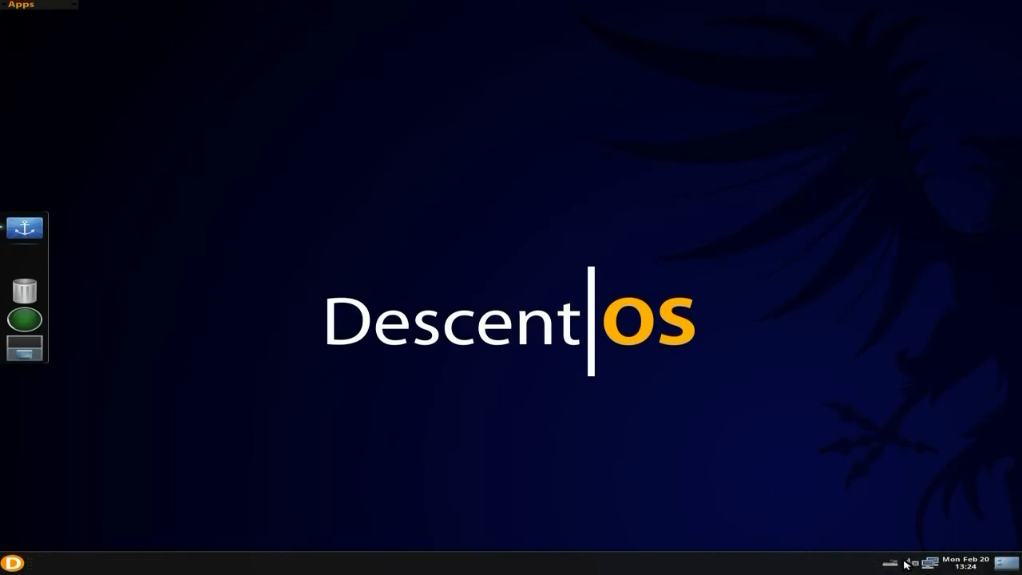
# Step: Bring up the applications menu to reach the Graphics programs list
pyautogui.click(907, 562)
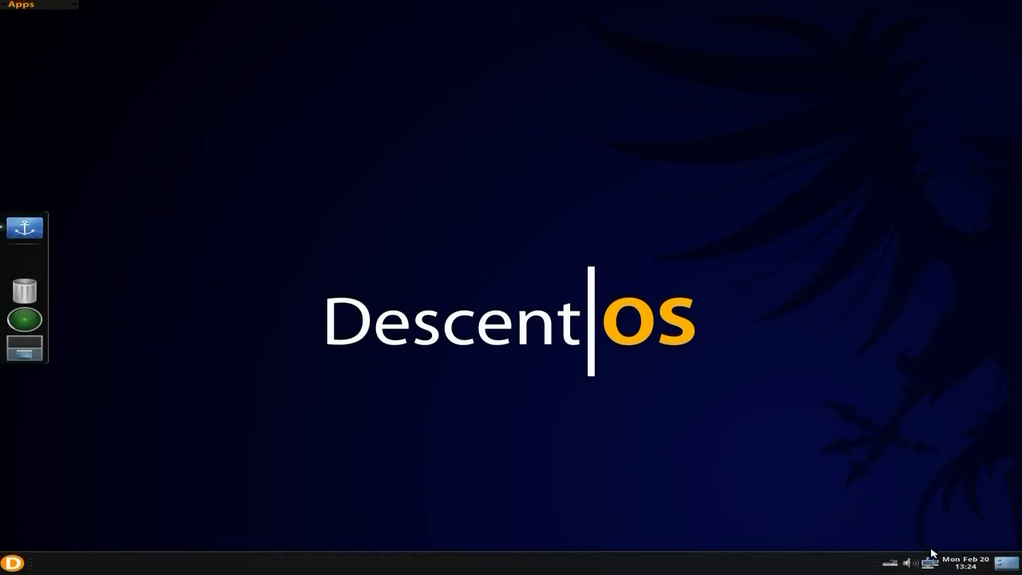
pyautogui.moveTo(866, 504)
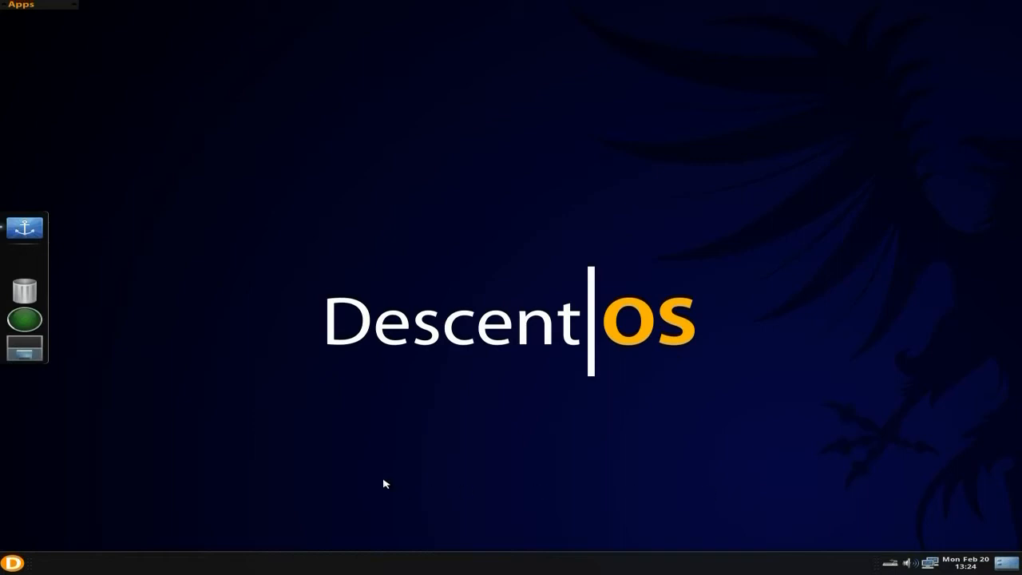
pyautogui.moveTo(32, 351)
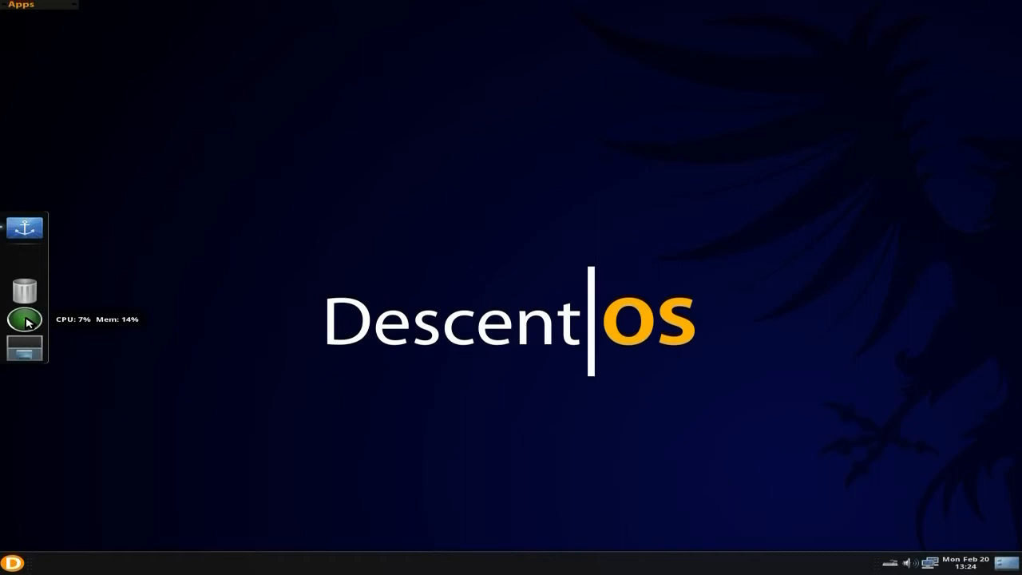
pyautogui.moveTo(26, 293)
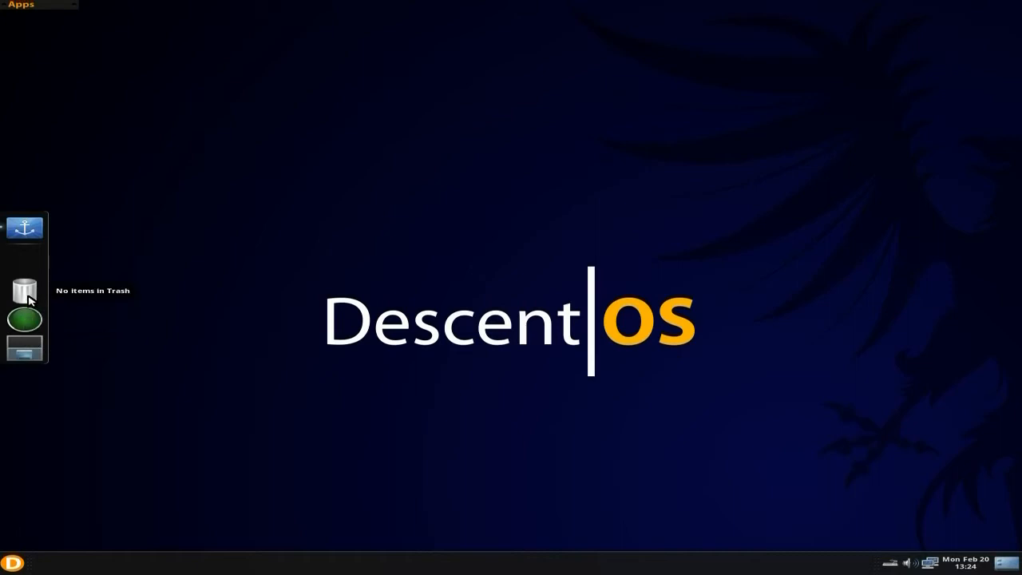
pyautogui.moveTo(40, 230)
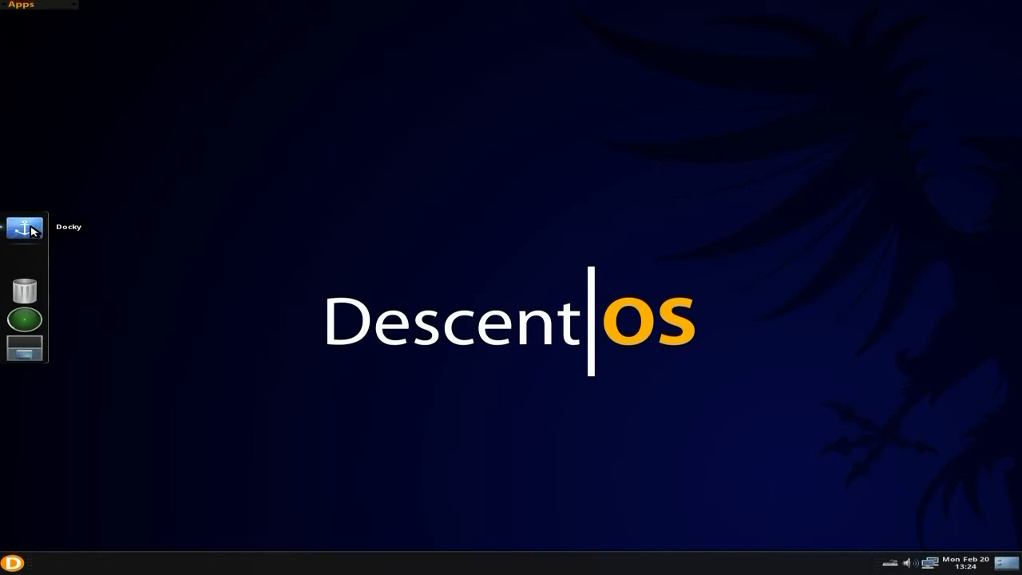
pyautogui.moveTo(164, 402)
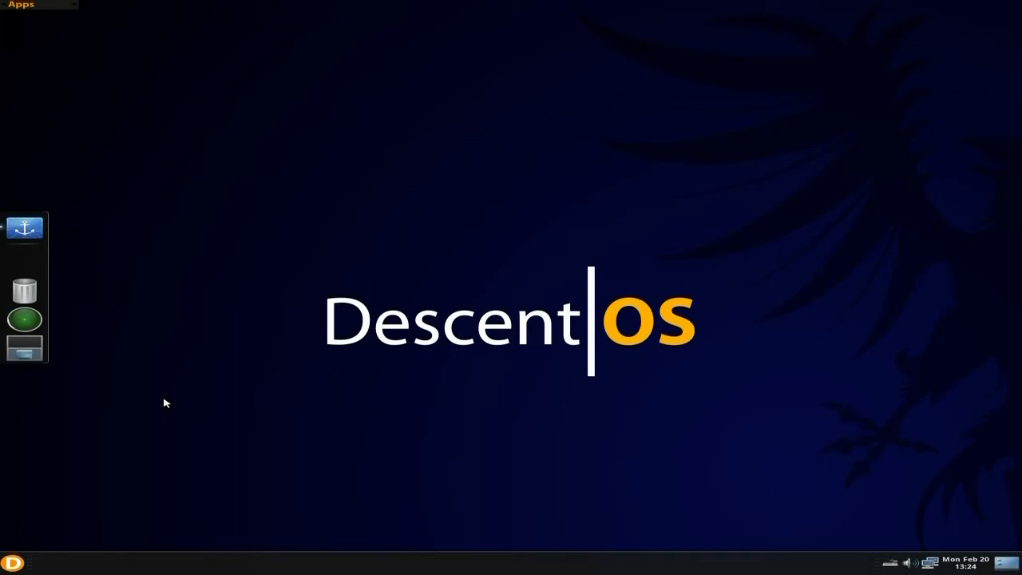
pyautogui.moveTo(138, 487)
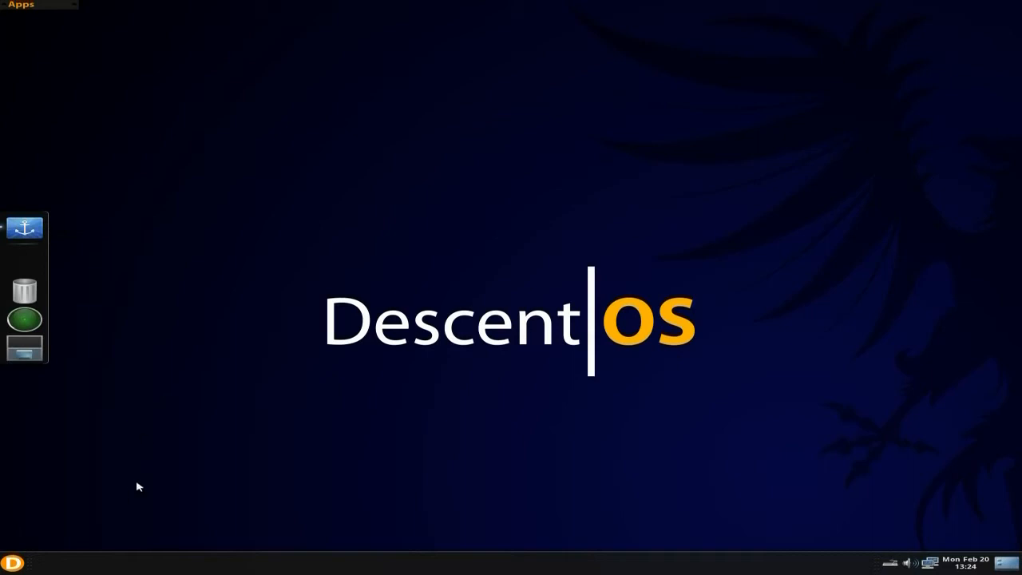
pyautogui.moveTo(220, 310)
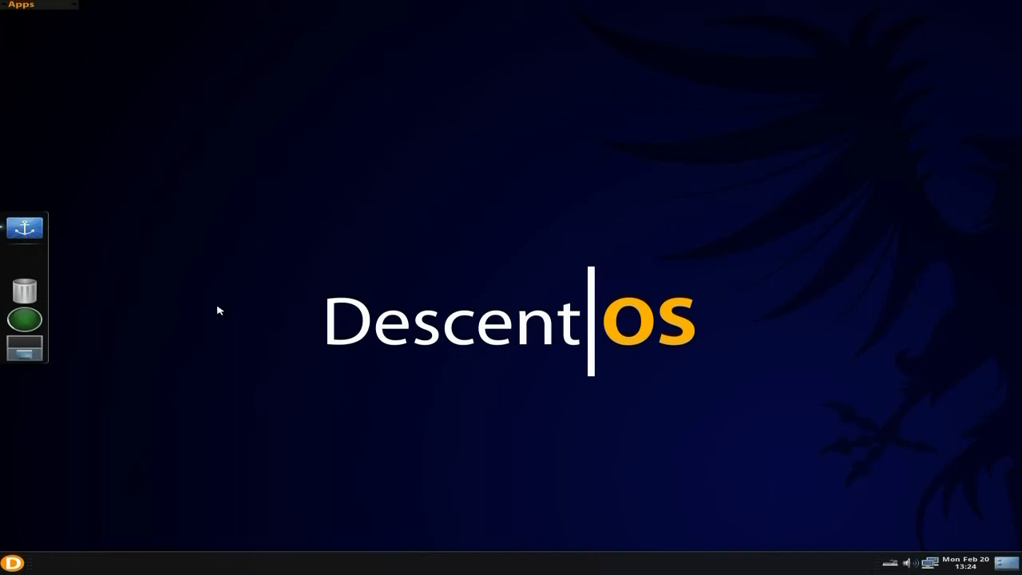
pyautogui.moveTo(45, 535)
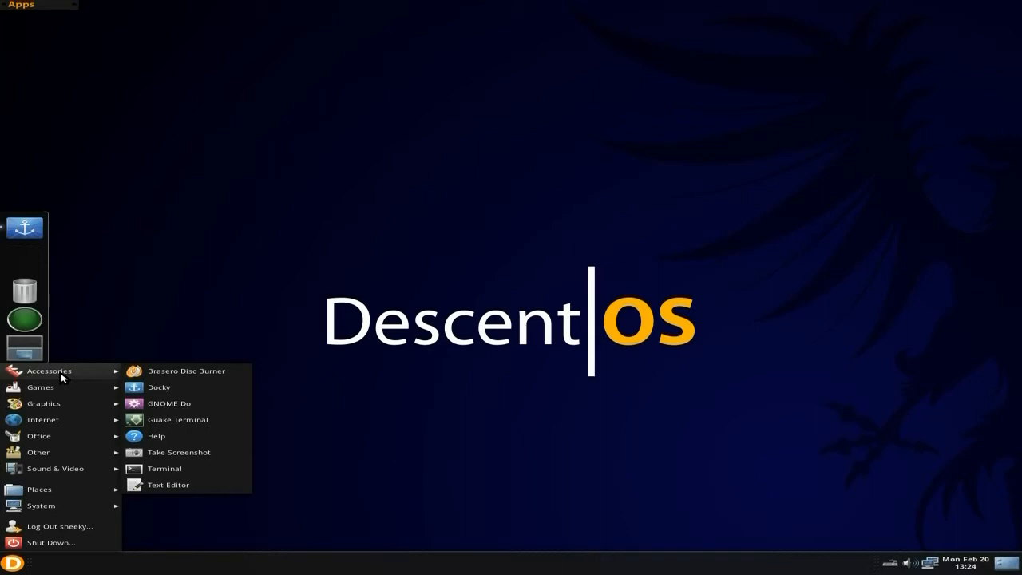
pyautogui.moveTo(163, 373)
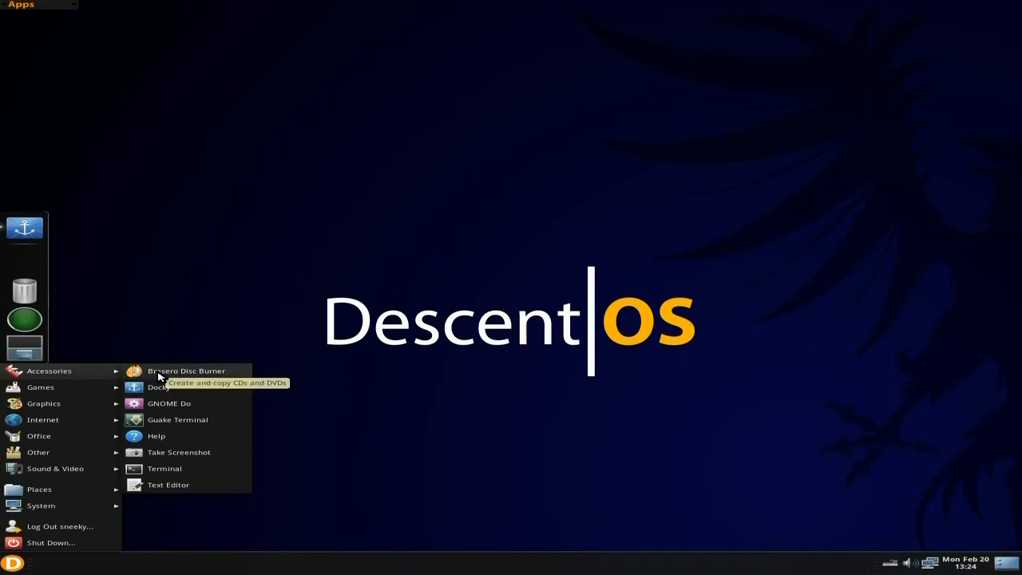
pyautogui.moveTo(169, 423)
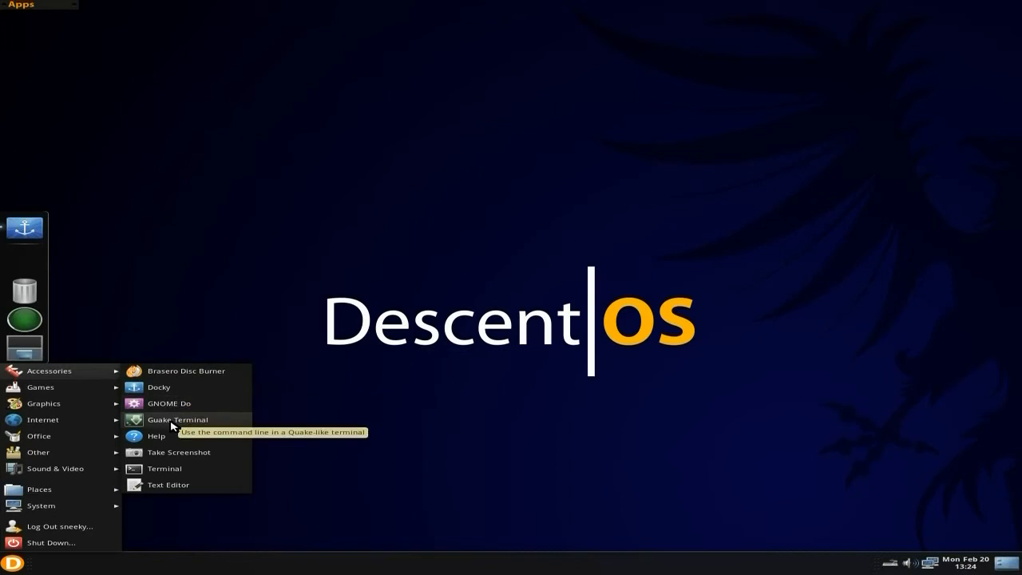
pyautogui.moveTo(175, 440)
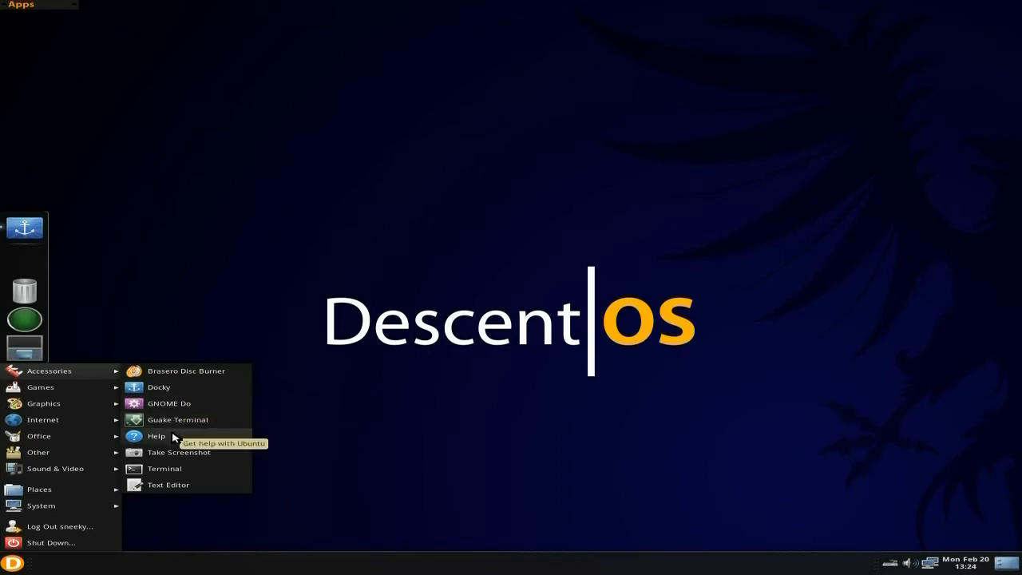
pyautogui.moveTo(166, 461)
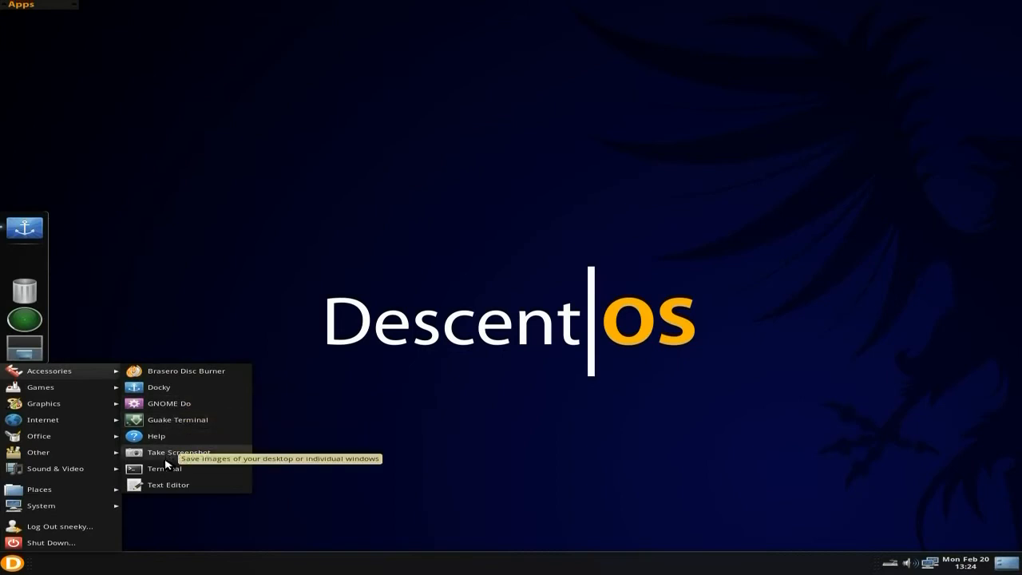
pyautogui.moveTo(162, 483)
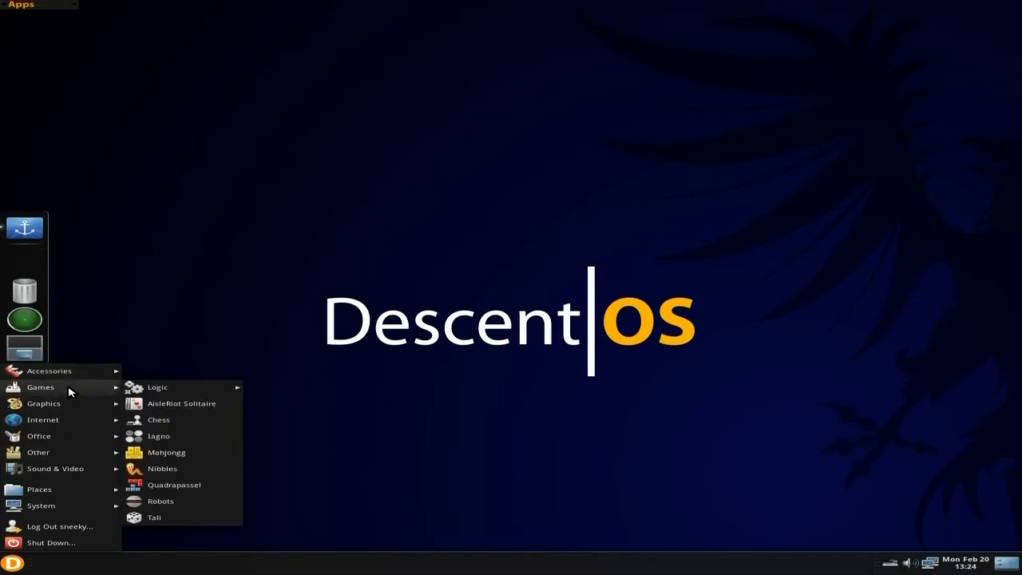
pyautogui.moveTo(142, 409)
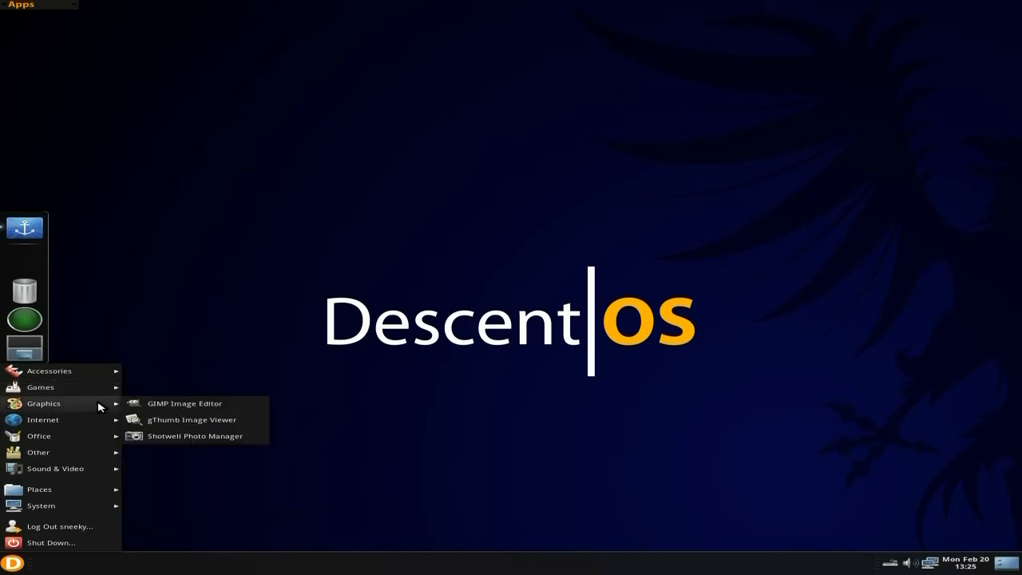
pyautogui.moveTo(182, 409)
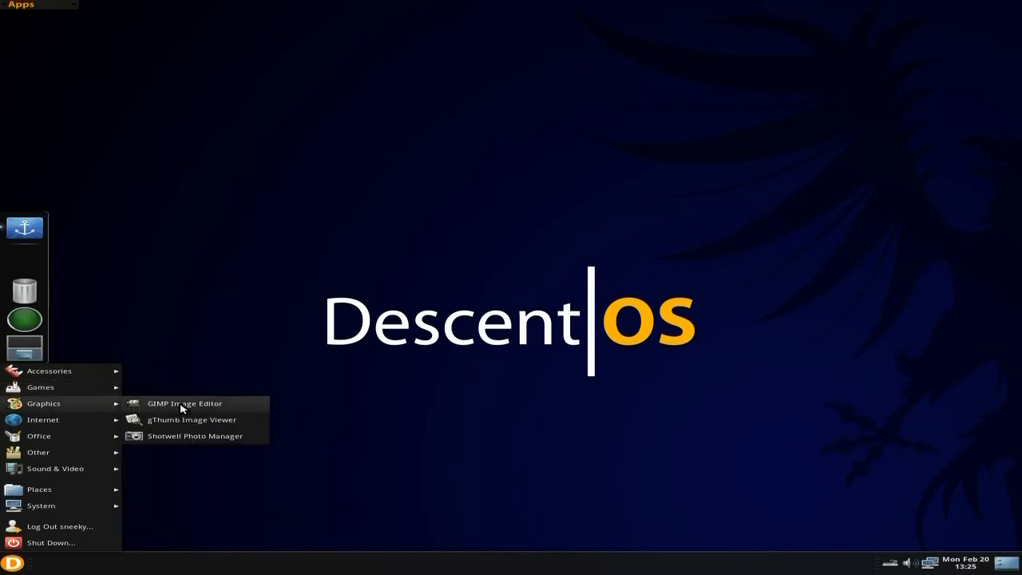
# Step: Launch GIMP Image Editor from Graphics, then quit it back to the desktop
pyautogui.click(184, 402)
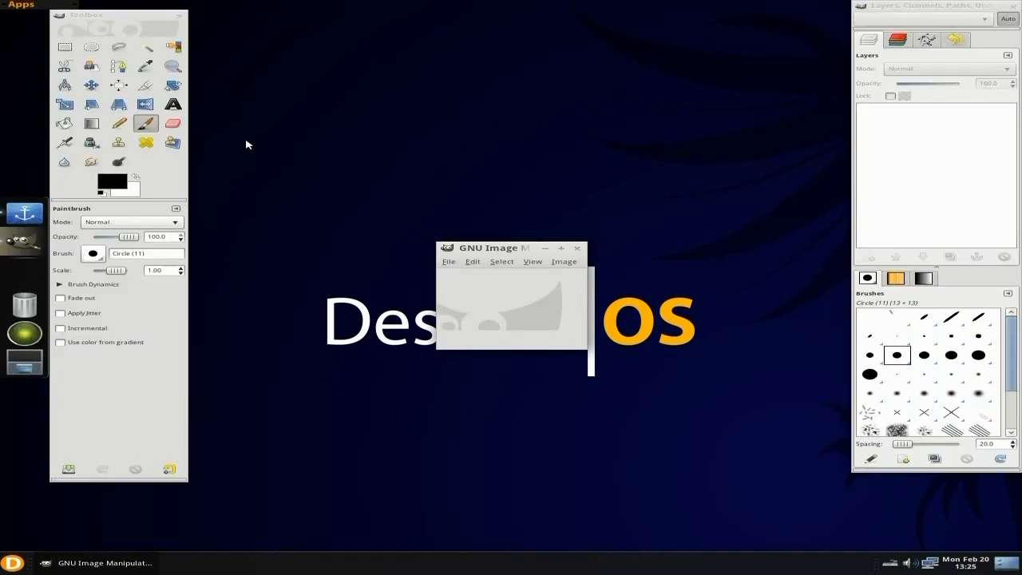
pyautogui.moveTo(580, 253)
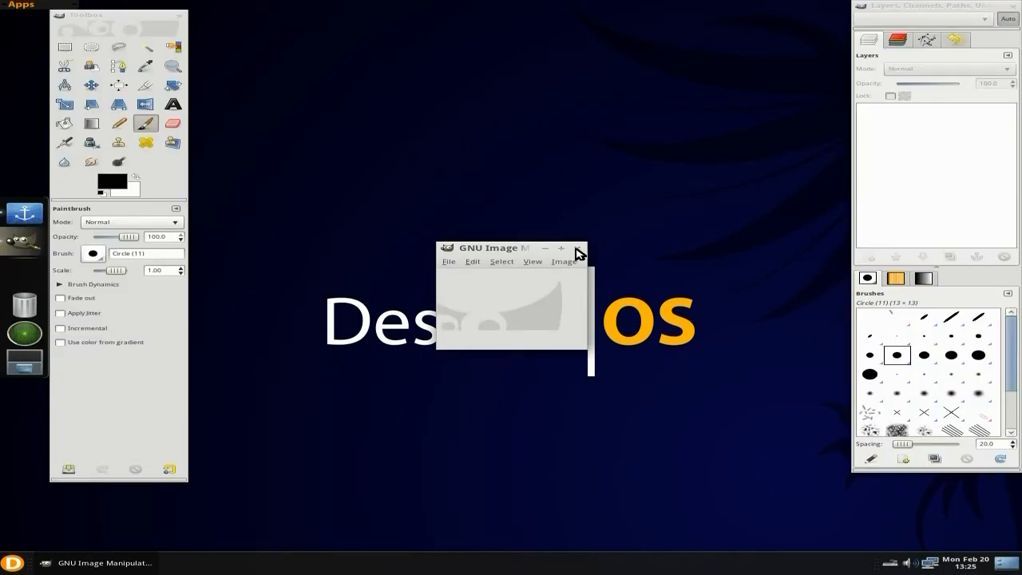
pyautogui.click(578, 249)
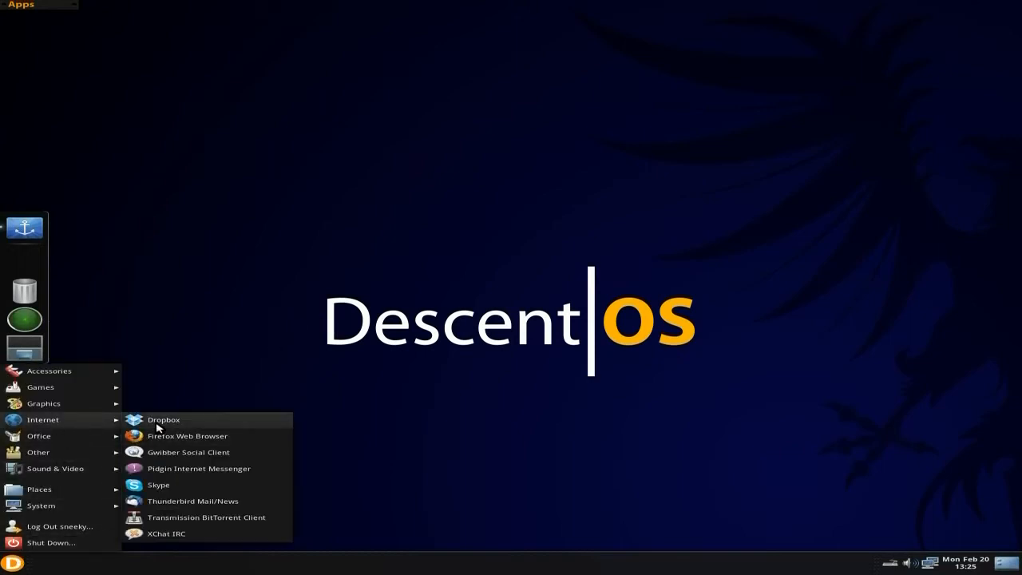
pyautogui.moveTo(166, 438)
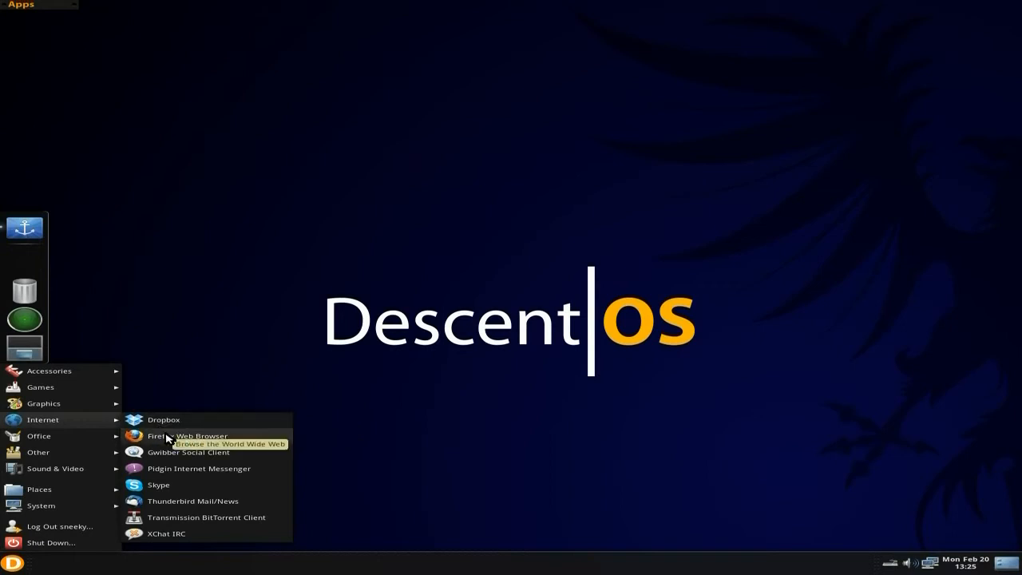
pyautogui.moveTo(166, 453)
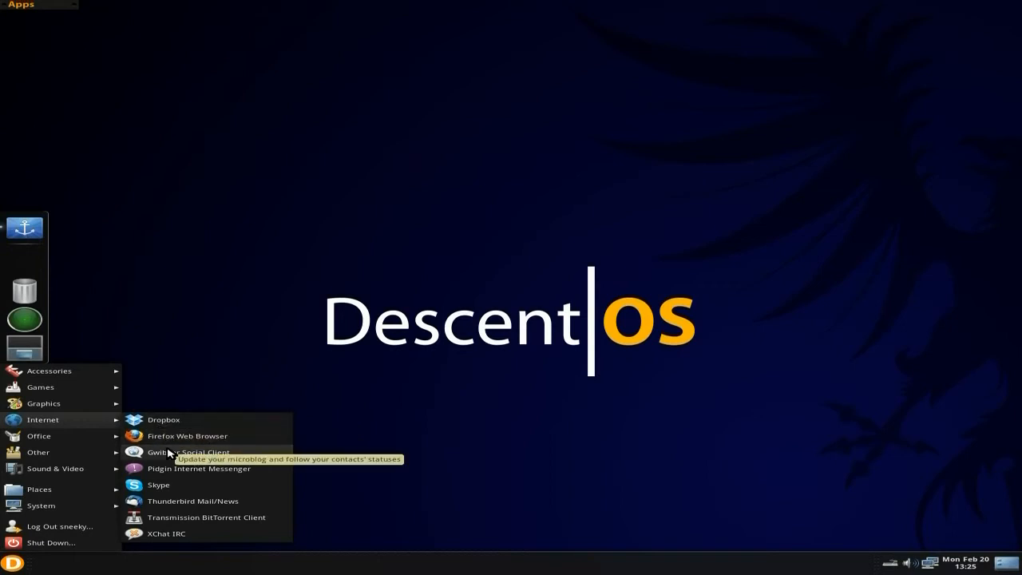
pyautogui.moveTo(176, 485)
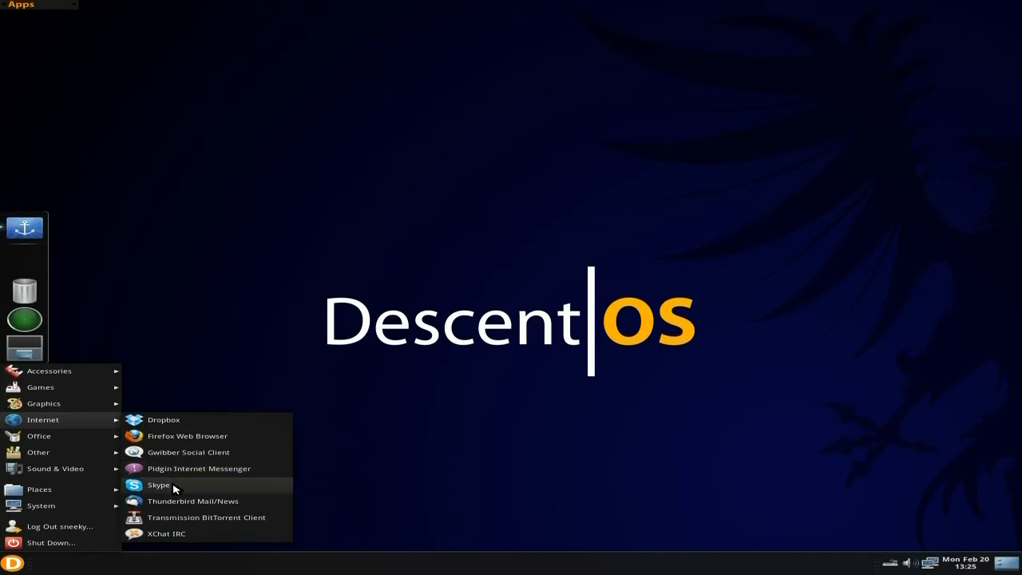
pyautogui.moveTo(176, 486)
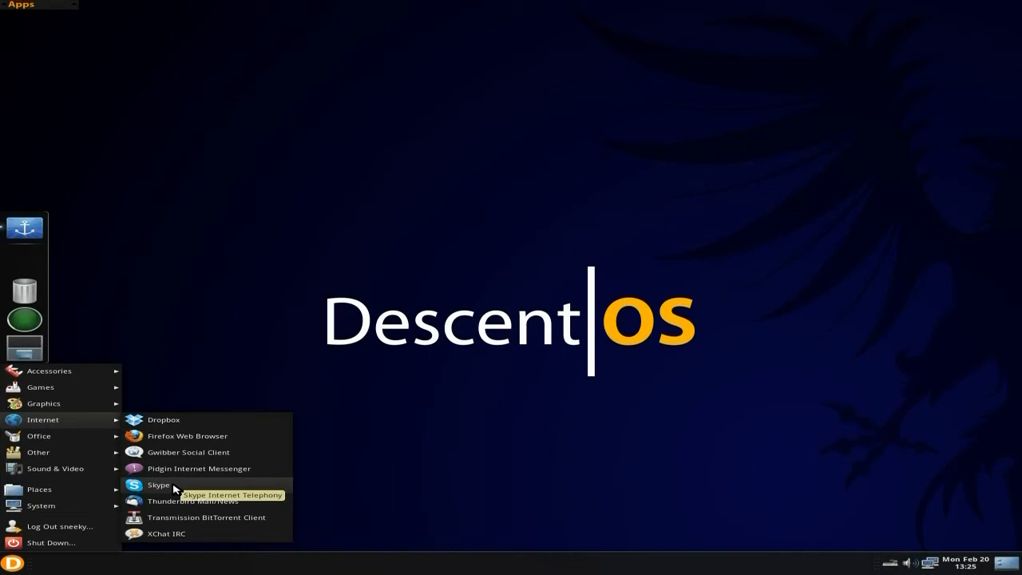
pyautogui.moveTo(182, 503)
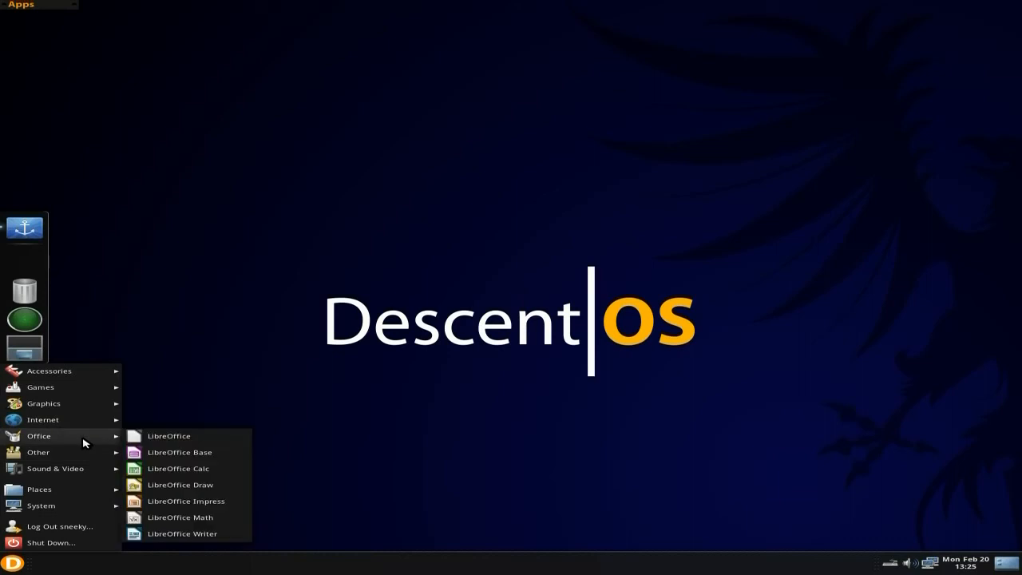
pyautogui.moveTo(144, 437)
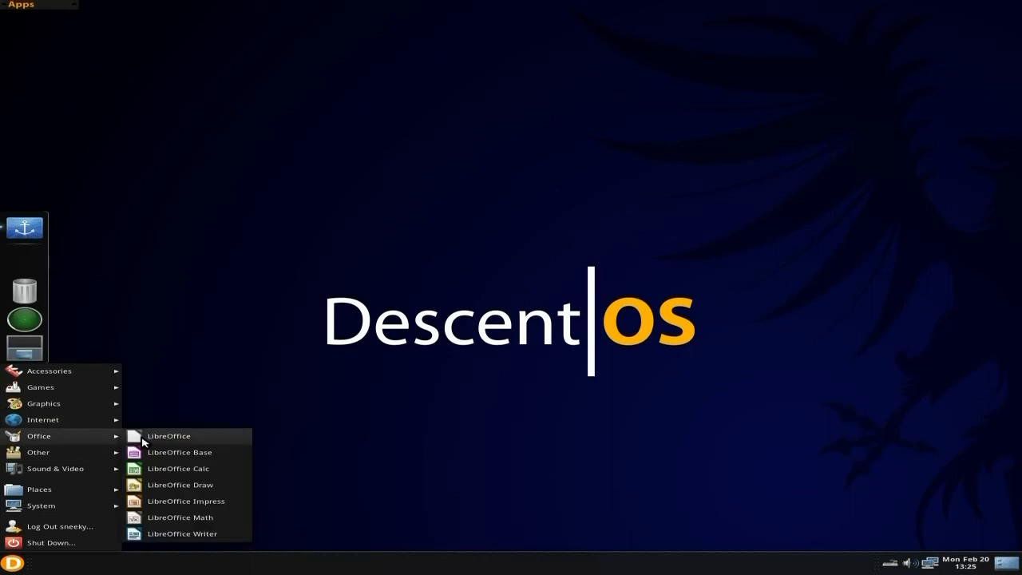
pyautogui.moveTo(186, 476)
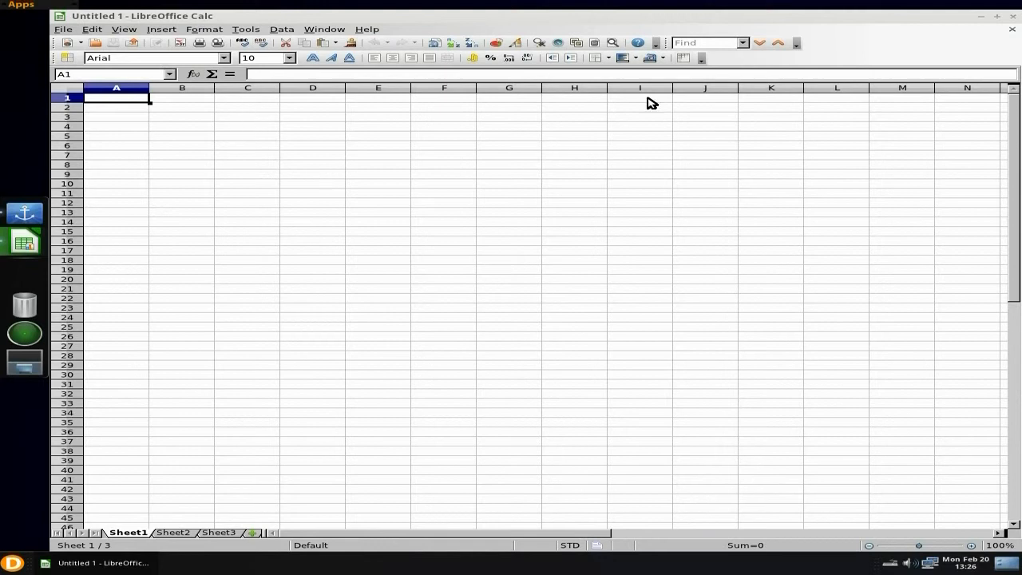
pyautogui.moveTo(392, 40)
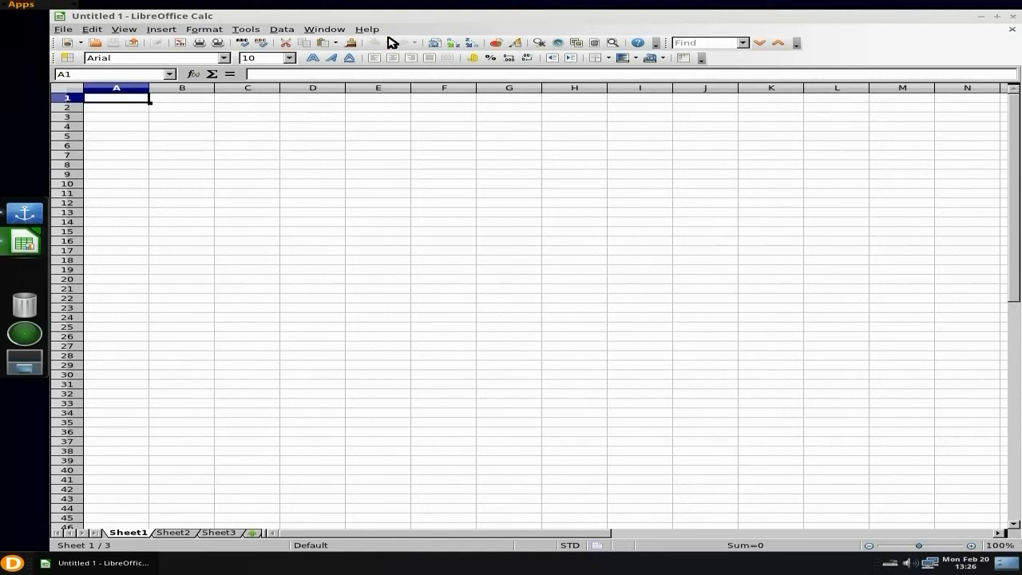
# Step: View About LibreOffice showing version 3.3.4, then dismiss it with OK
pyautogui.click(367, 29)
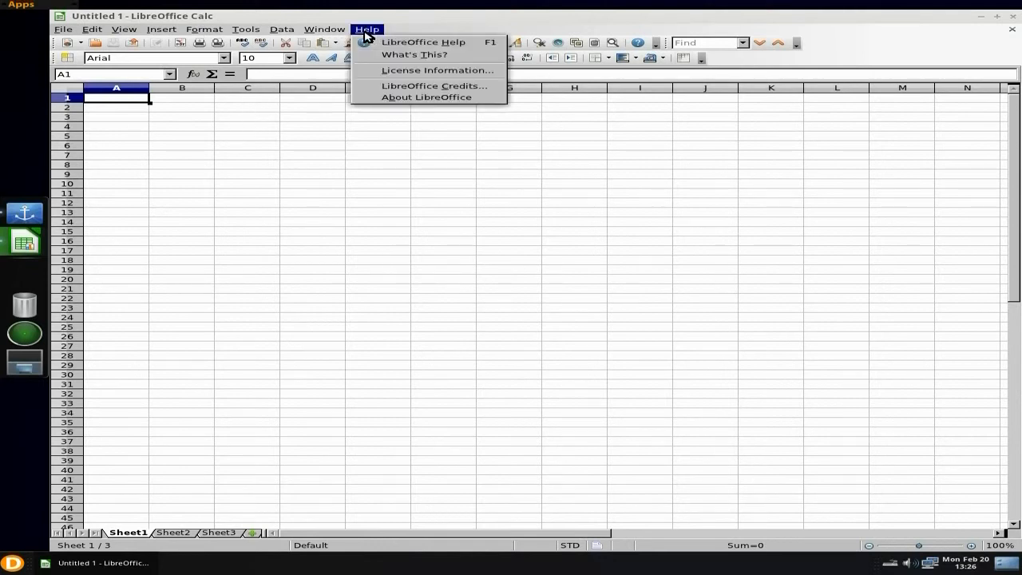
pyautogui.click(428, 97)
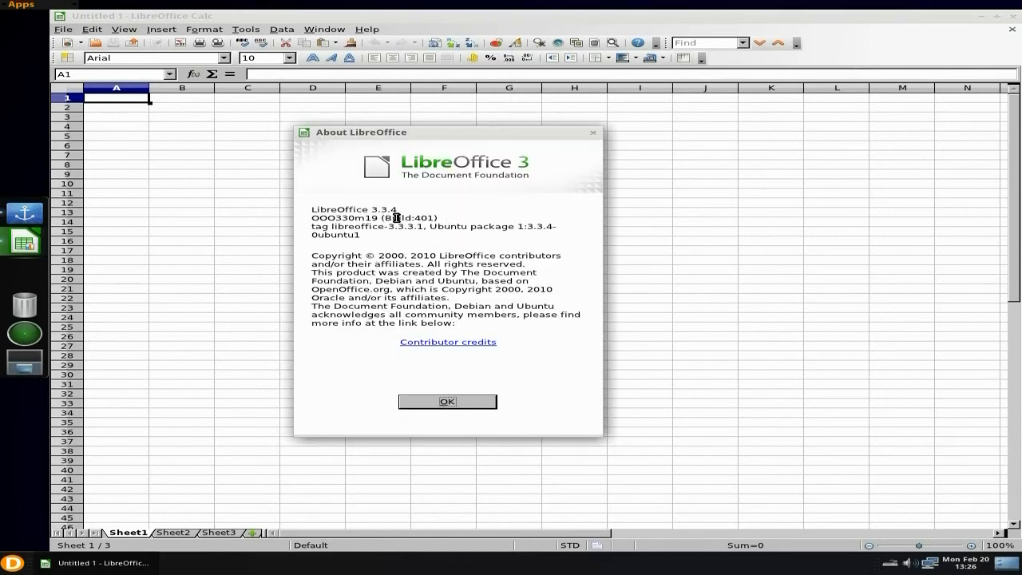
pyautogui.moveTo(468, 211)
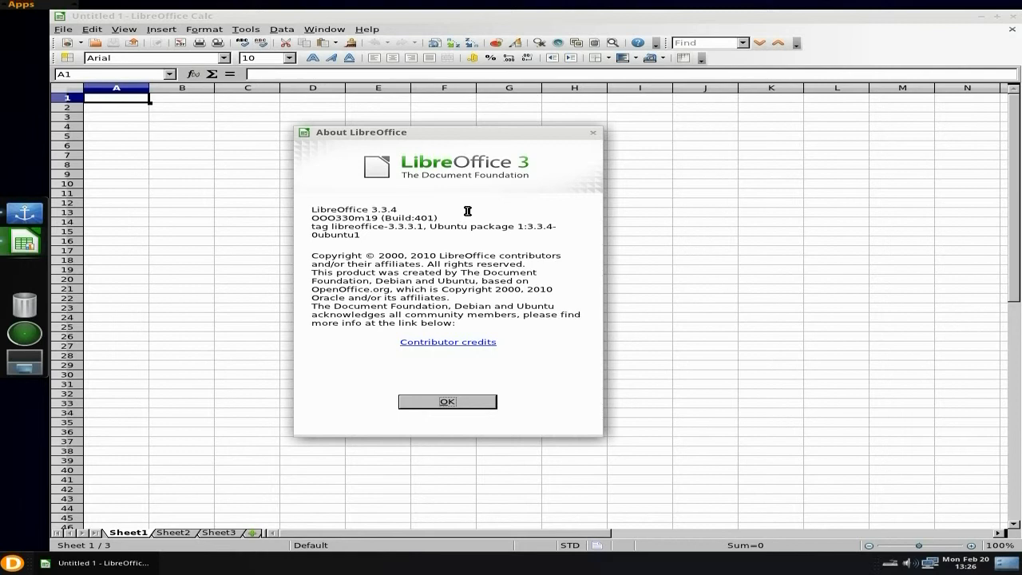
pyautogui.click(447, 402)
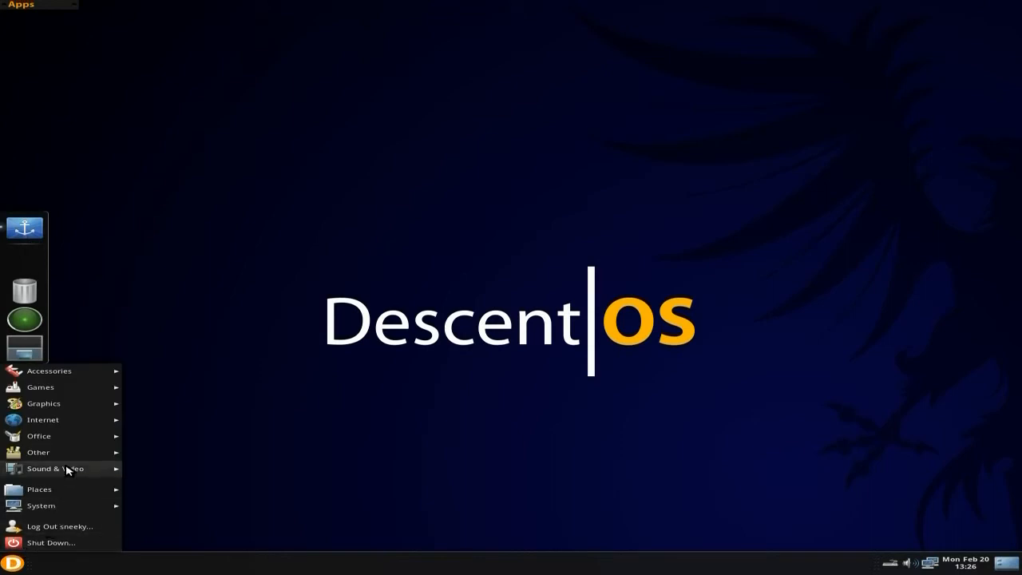
pyautogui.moveTo(73, 455)
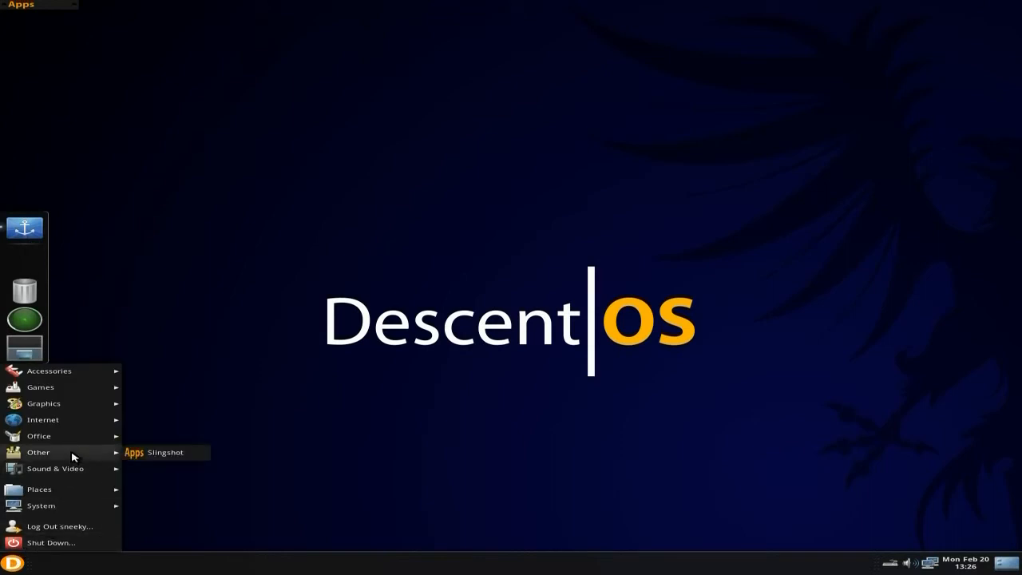
pyautogui.moveTo(74, 470)
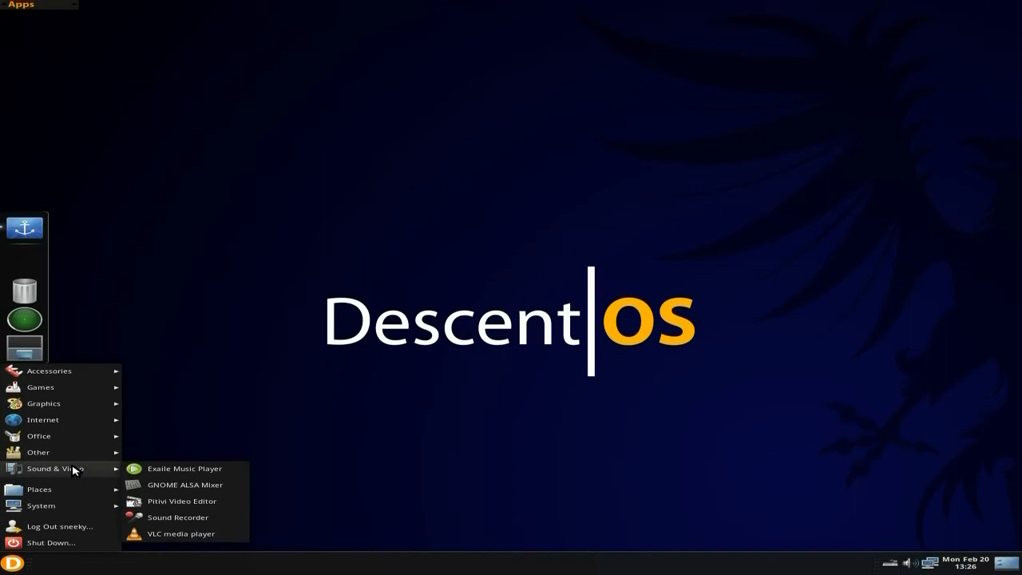
pyautogui.moveTo(181, 470)
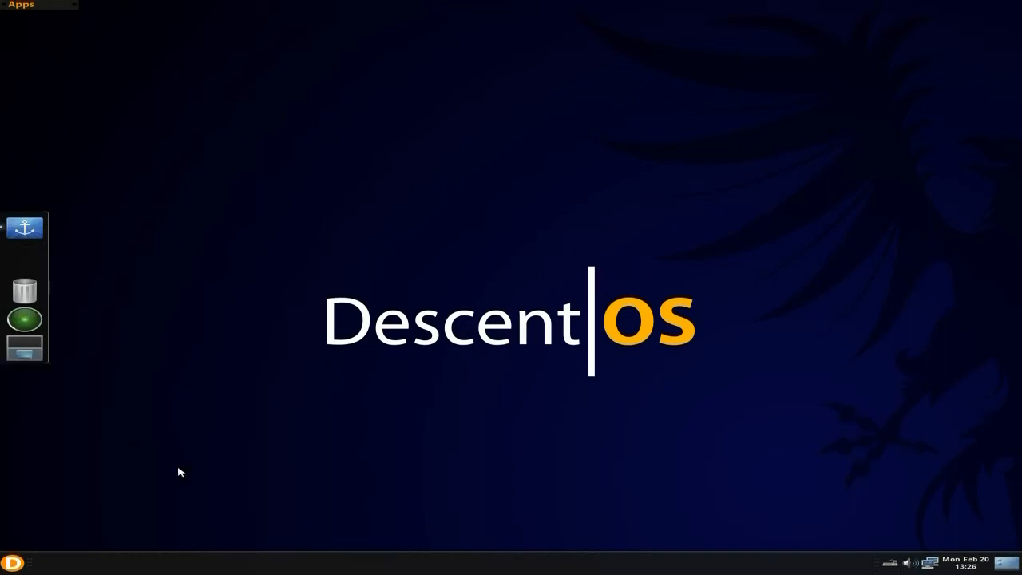
# Step: Start Exaile with its empty Collection and Playlist 1, then close it
pyautogui.click(26, 320)
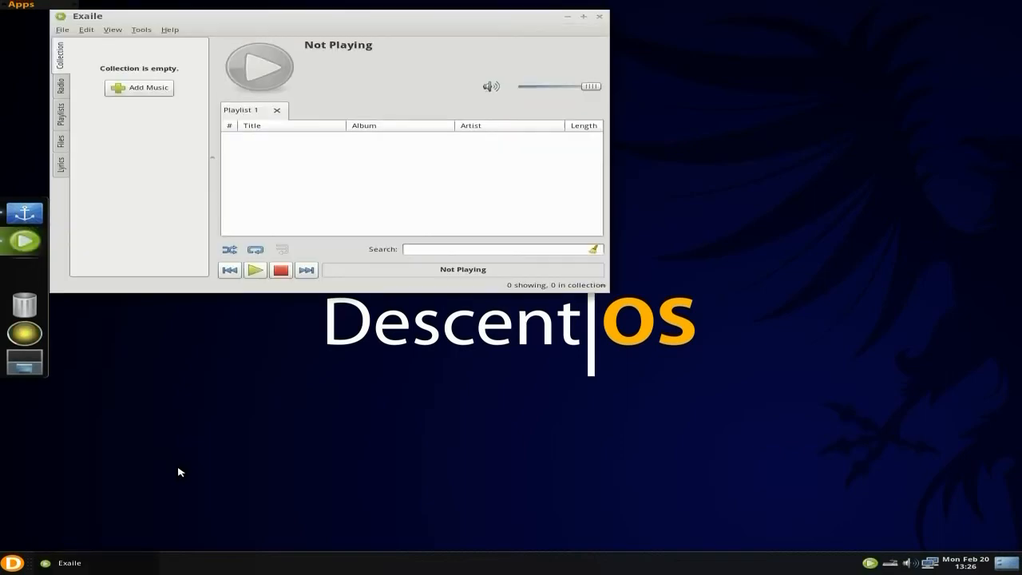
pyautogui.moveTo(543, 146)
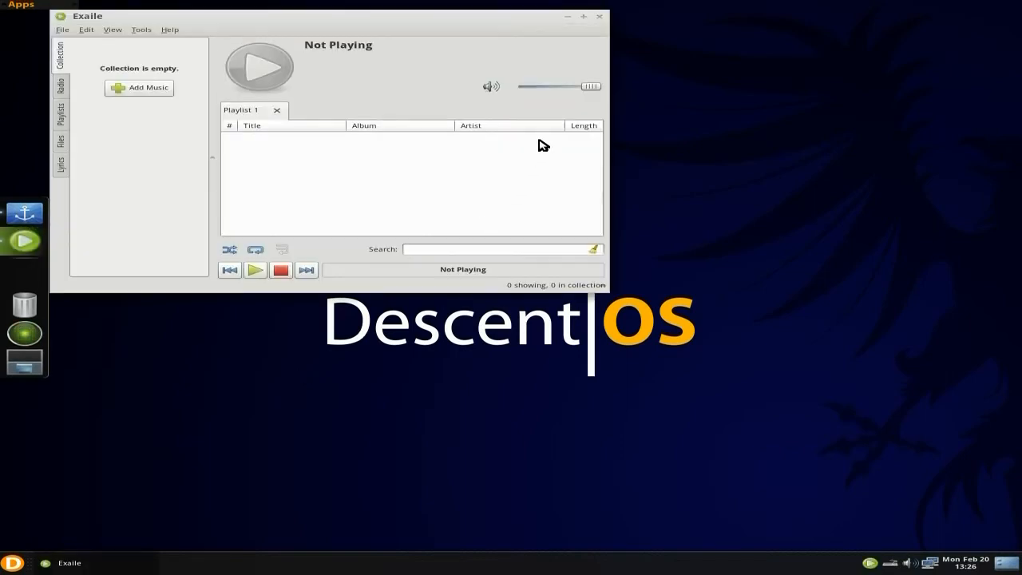
pyautogui.click(597, 16)
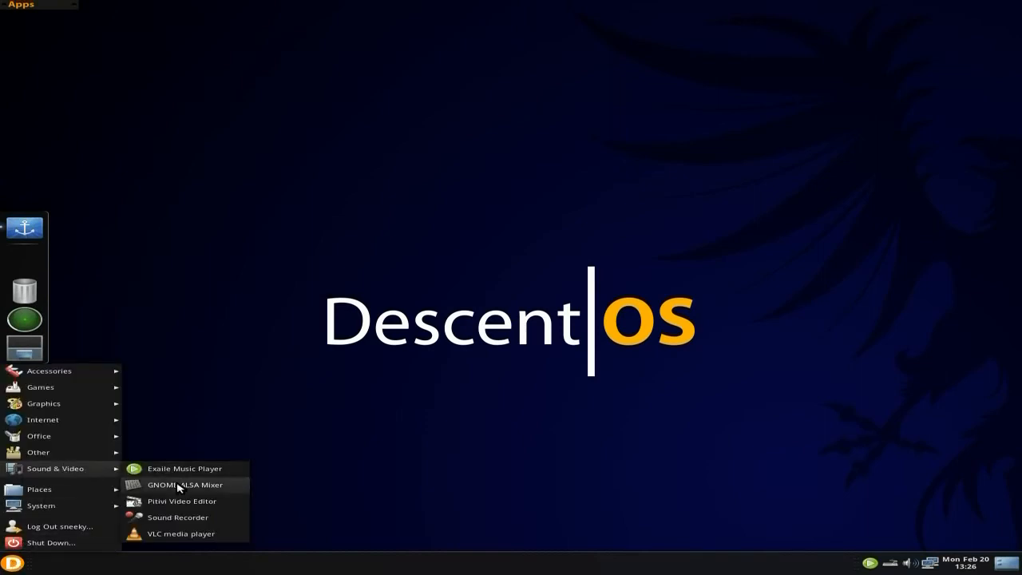
pyautogui.moveTo(183, 482)
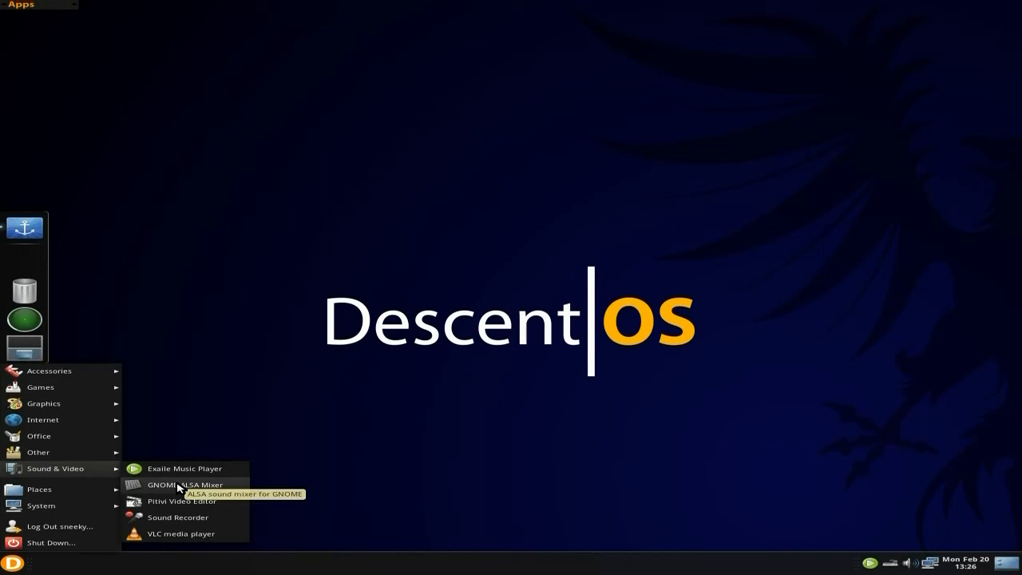
pyautogui.moveTo(170, 501)
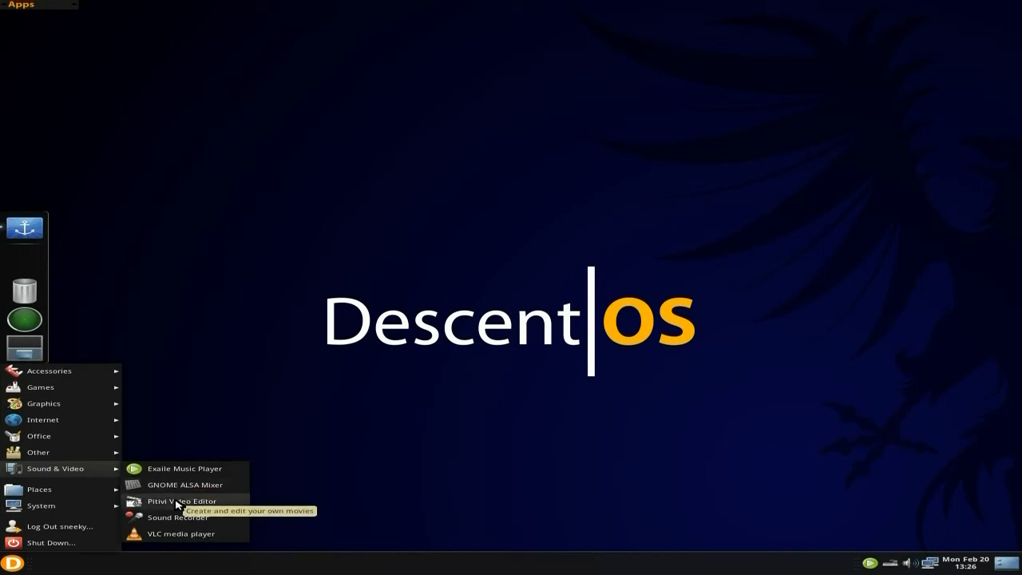
# Step: Start PiTiVi Video Editor from the Sound & Video list
pyautogui.click(182, 499)
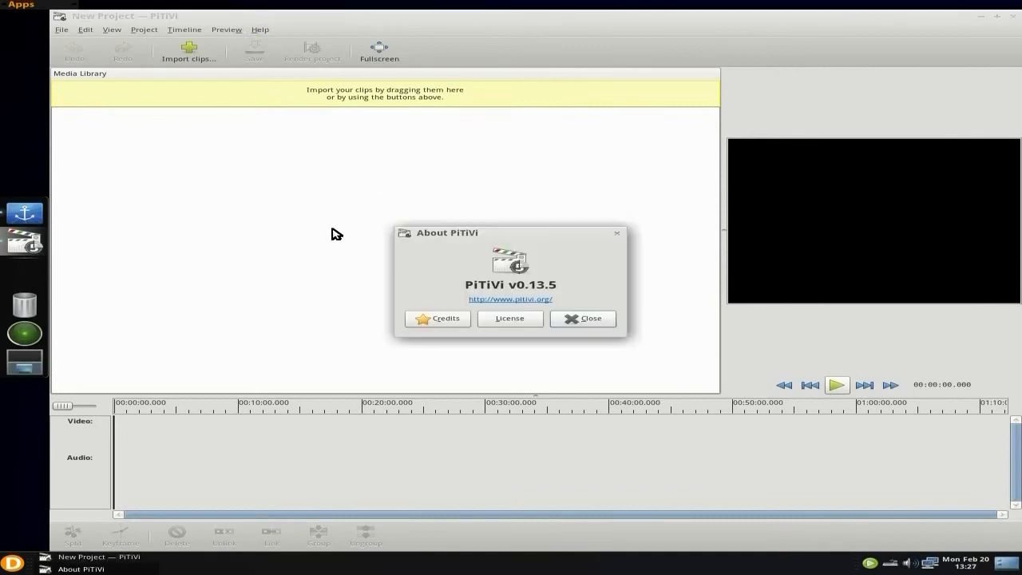
pyautogui.moveTo(583, 323)
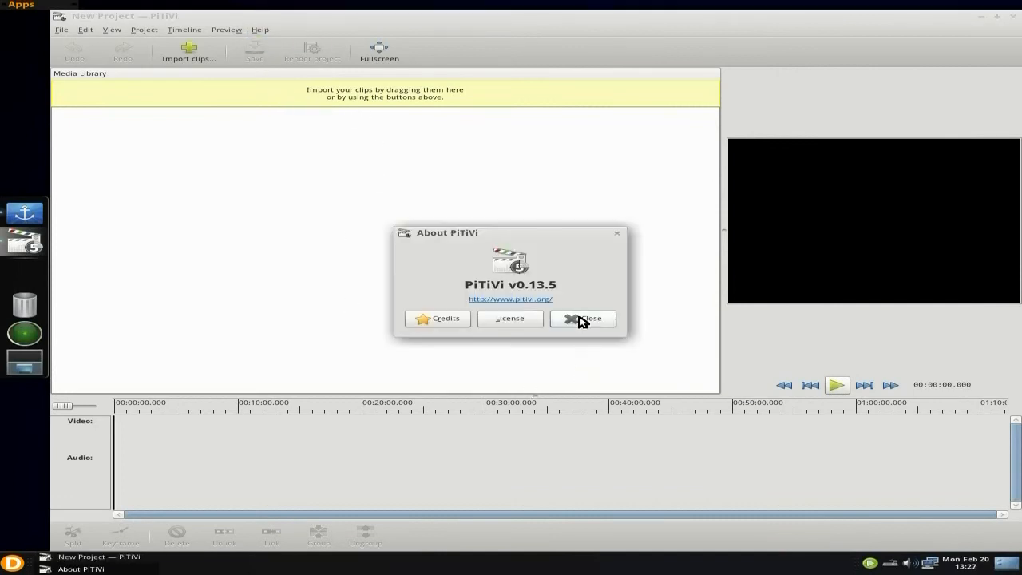
# Step: Dismiss the About PiTiVi box showing version 0.13.5
pyautogui.click(581, 320)
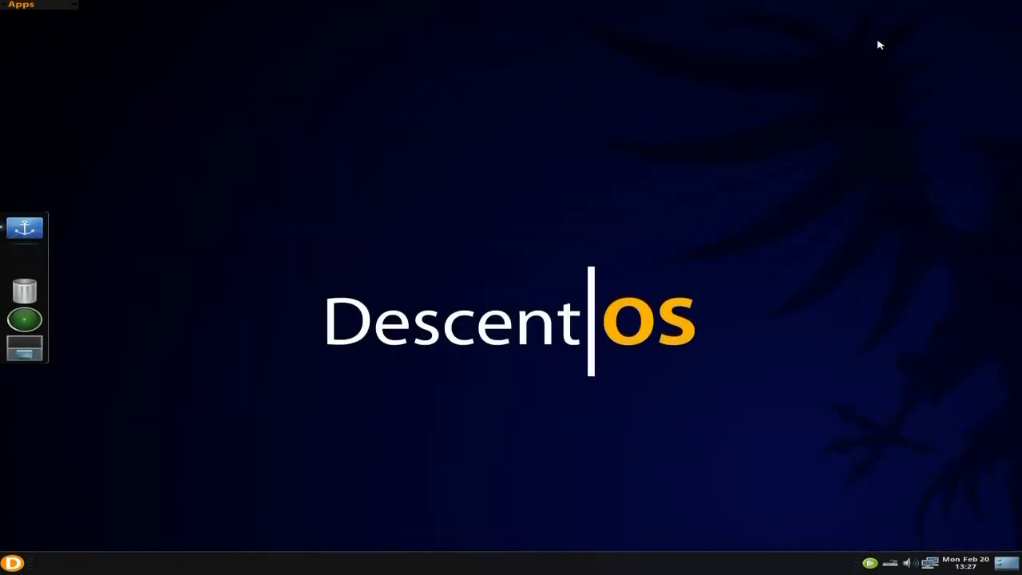
# Step: Bring up the Applications menu from the bottom panel to browse Sound & Video
pyautogui.click(11, 563)
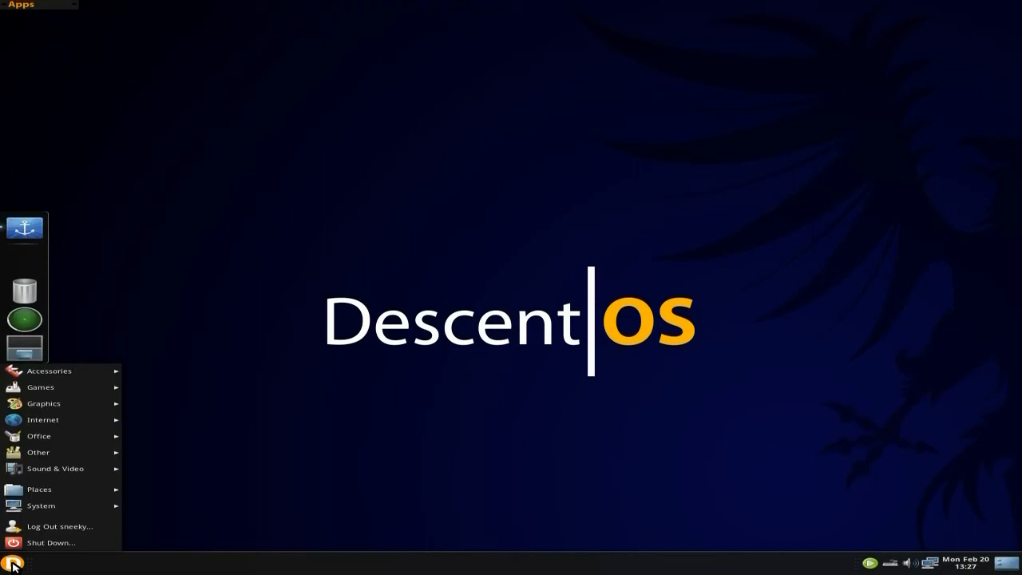
pyautogui.moveTo(68, 488)
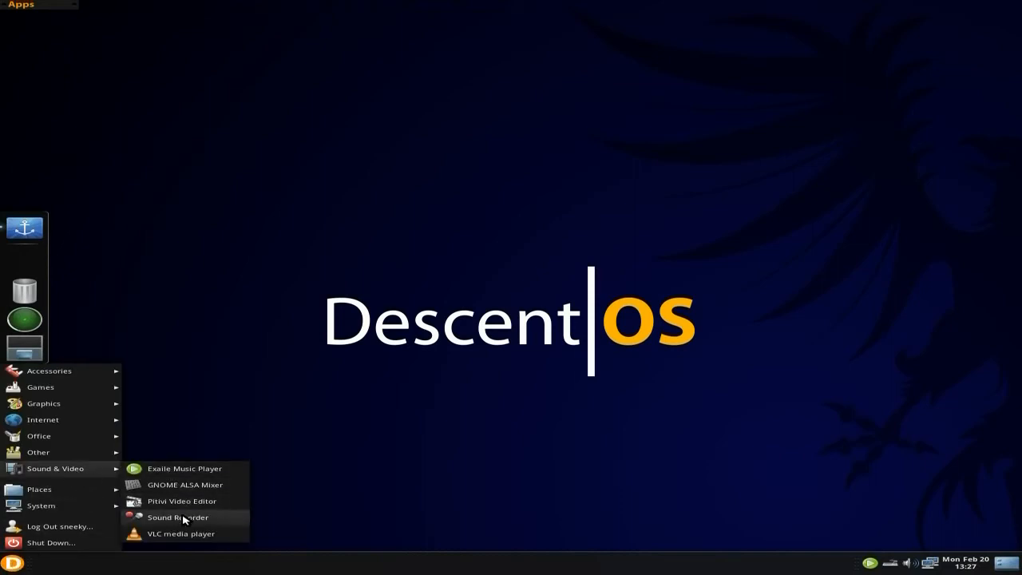
pyautogui.moveTo(182, 533)
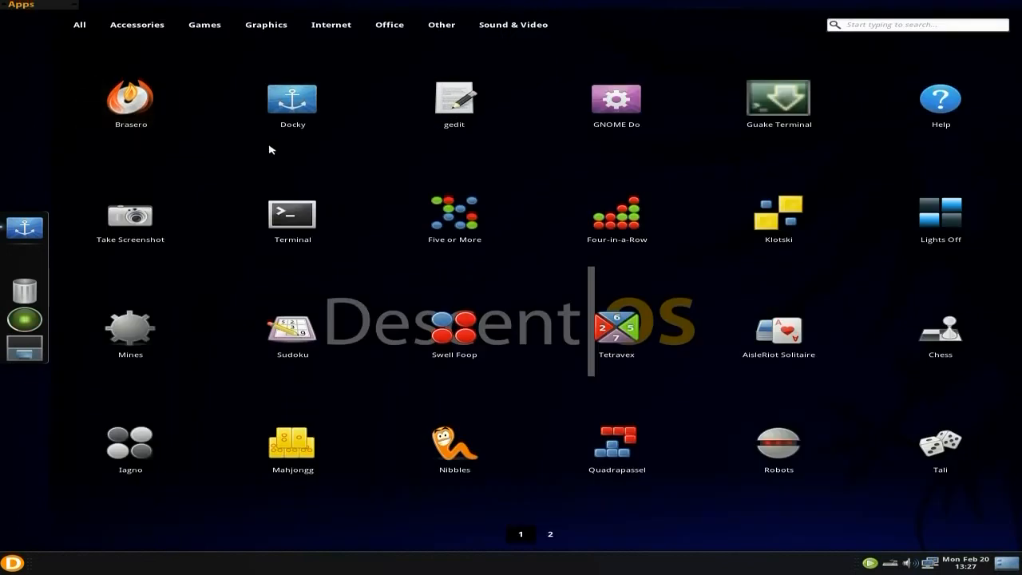
pyautogui.moveTo(392, 157)
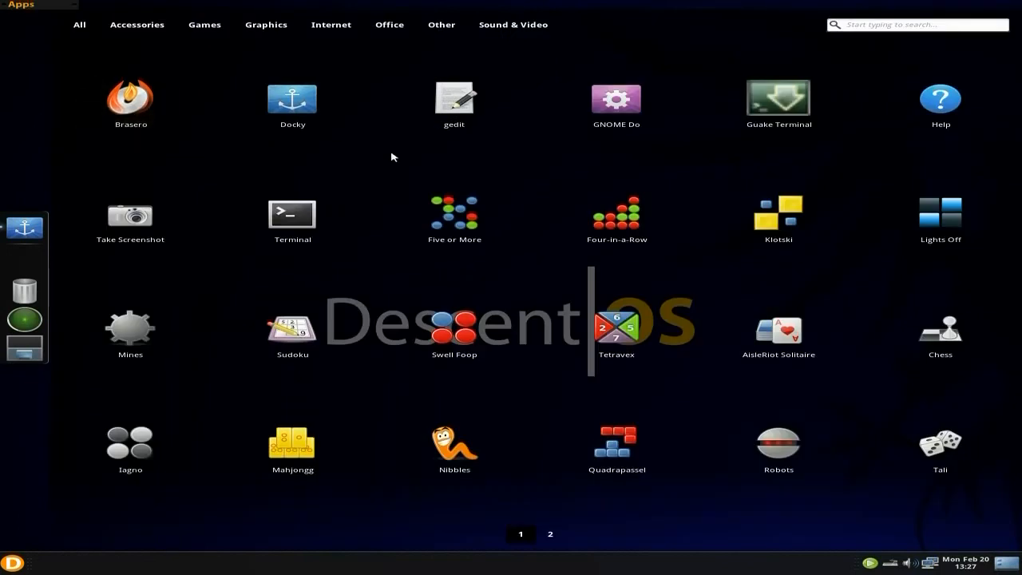
pyautogui.moveTo(334, 290)
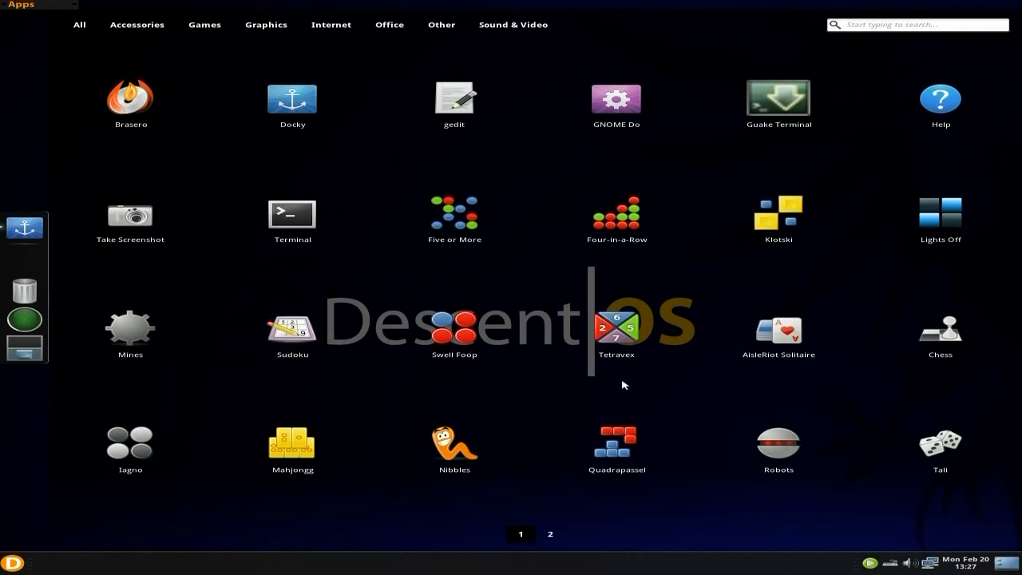
pyautogui.moveTo(434, 271)
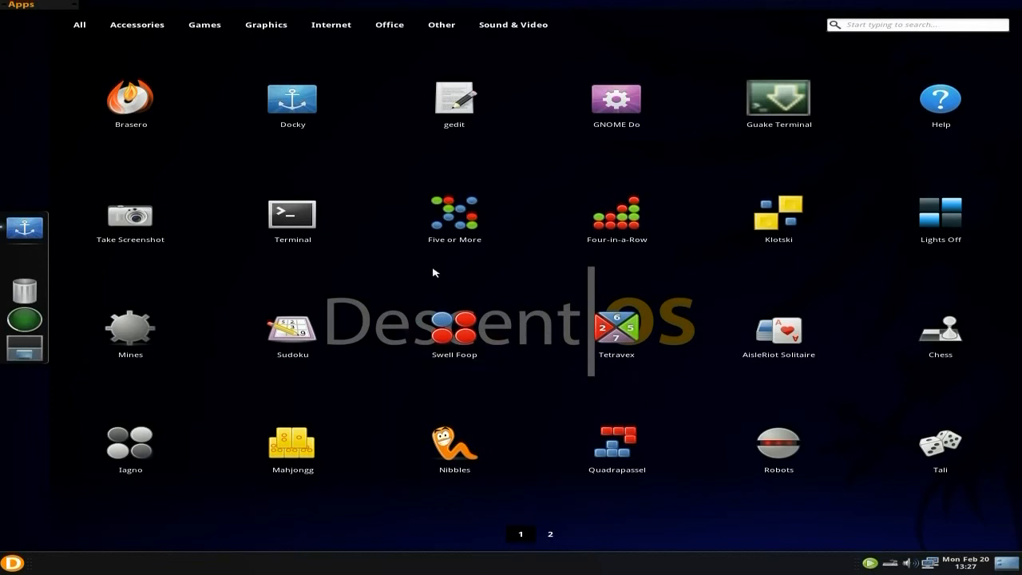
pyautogui.moveTo(285, 163)
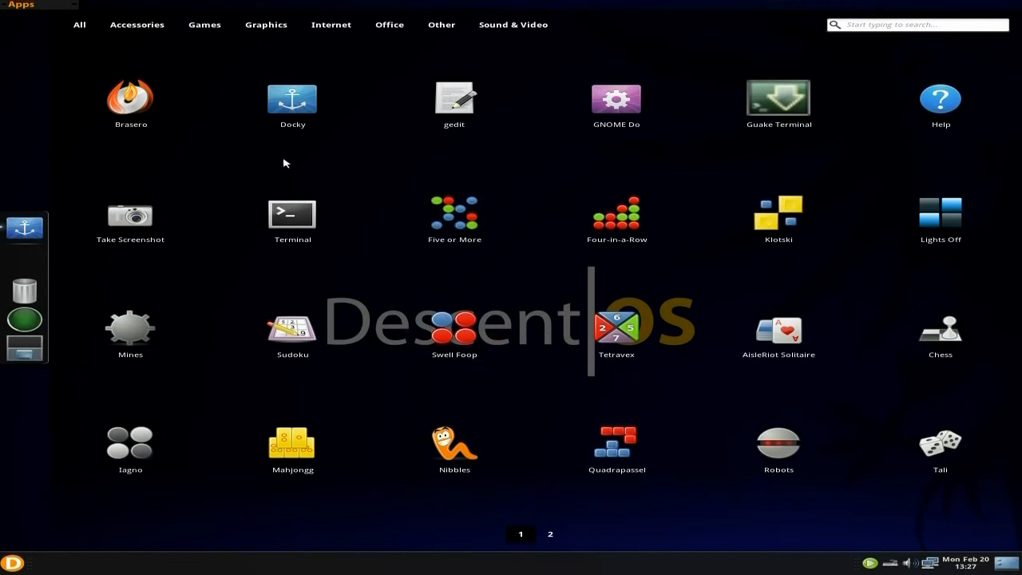
pyautogui.moveTo(198, 262)
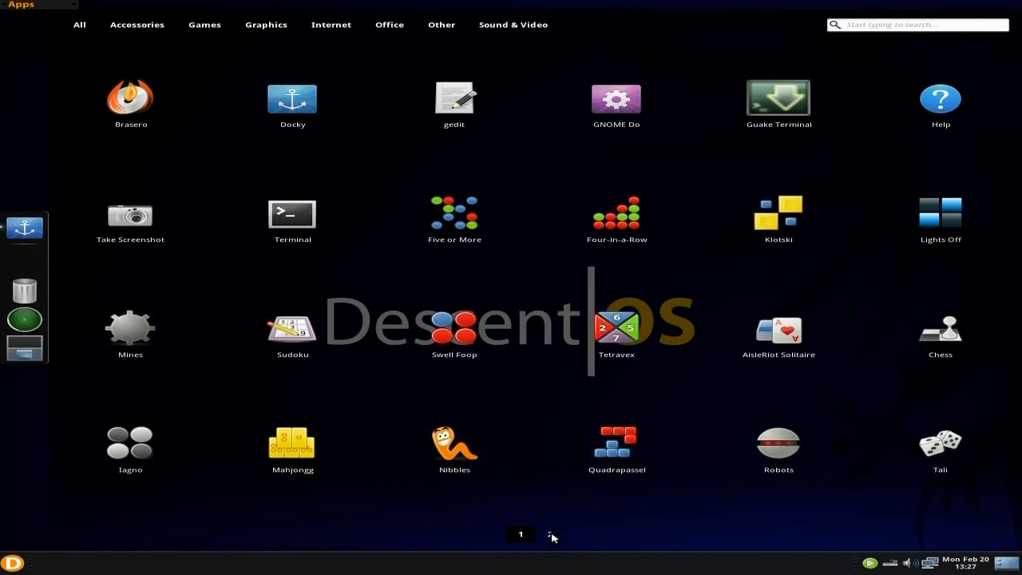
# Step: Show page 2 of the Slingshot grid of installed applications and games
pyautogui.click(552, 533)
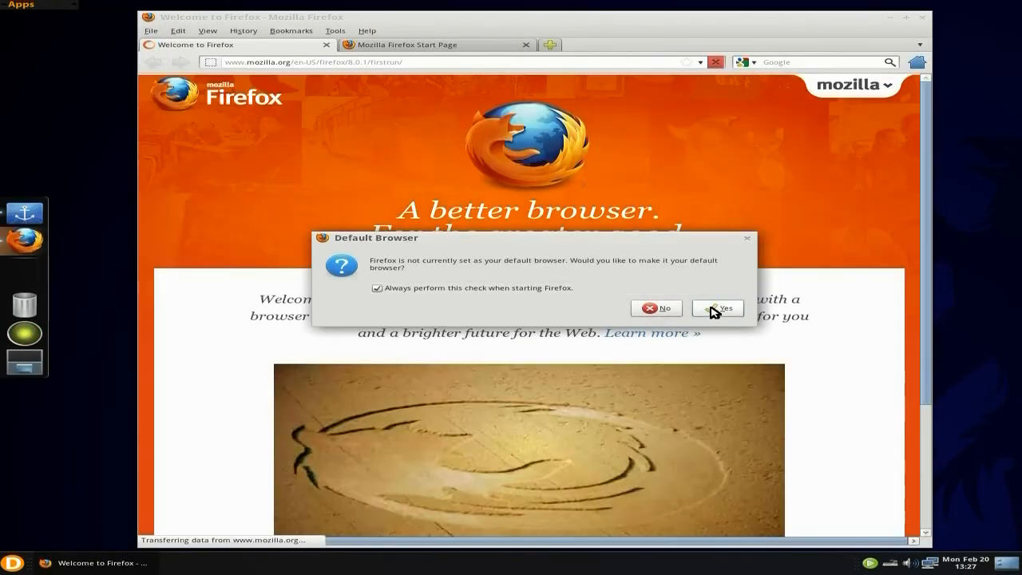
# Step: Make Firefox the default browser, view About Firefox 8.0.1, then dismiss it
pyautogui.click(718, 308)
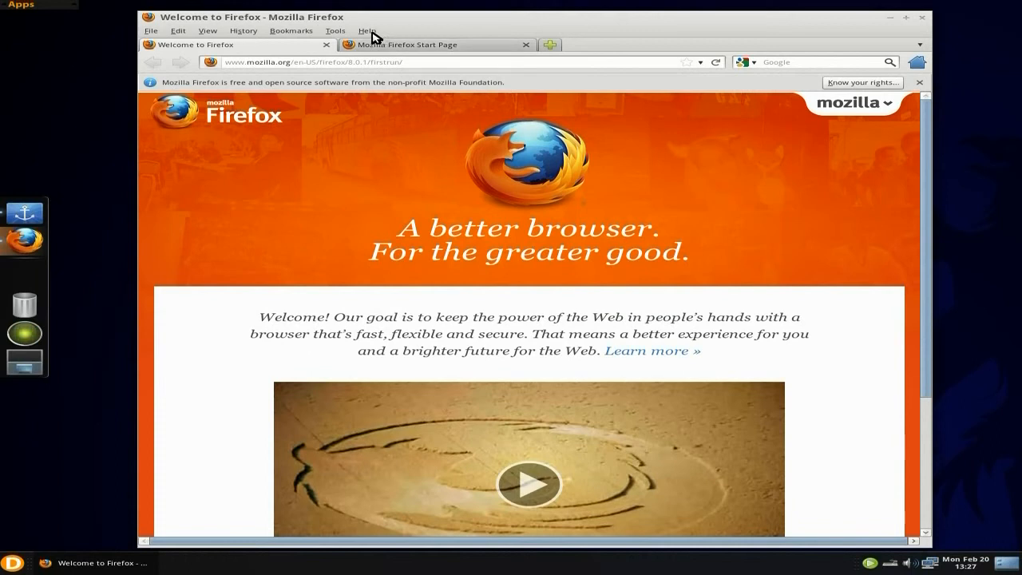
pyautogui.click(365, 32)
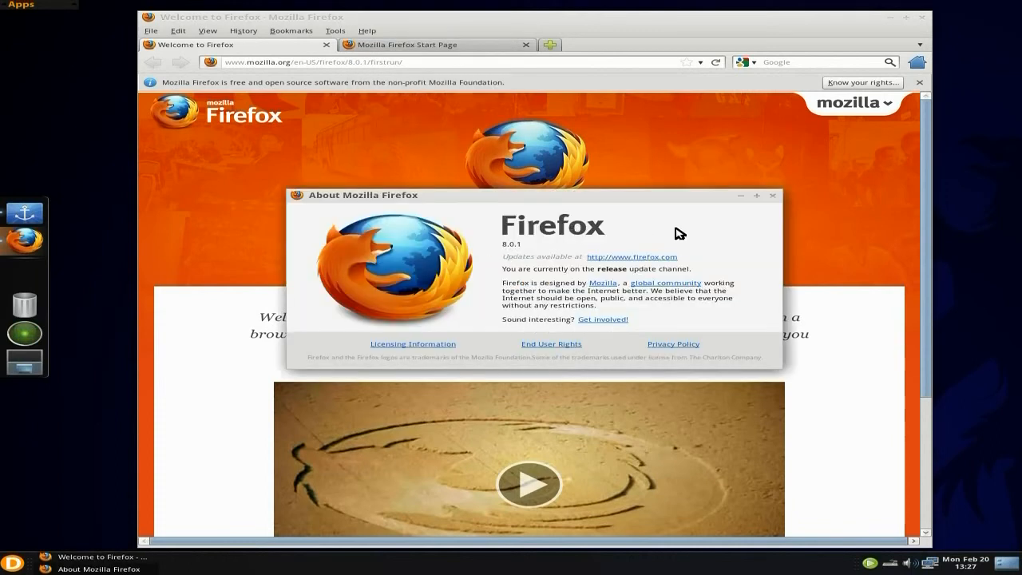
pyautogui.moveTo(690, 259)
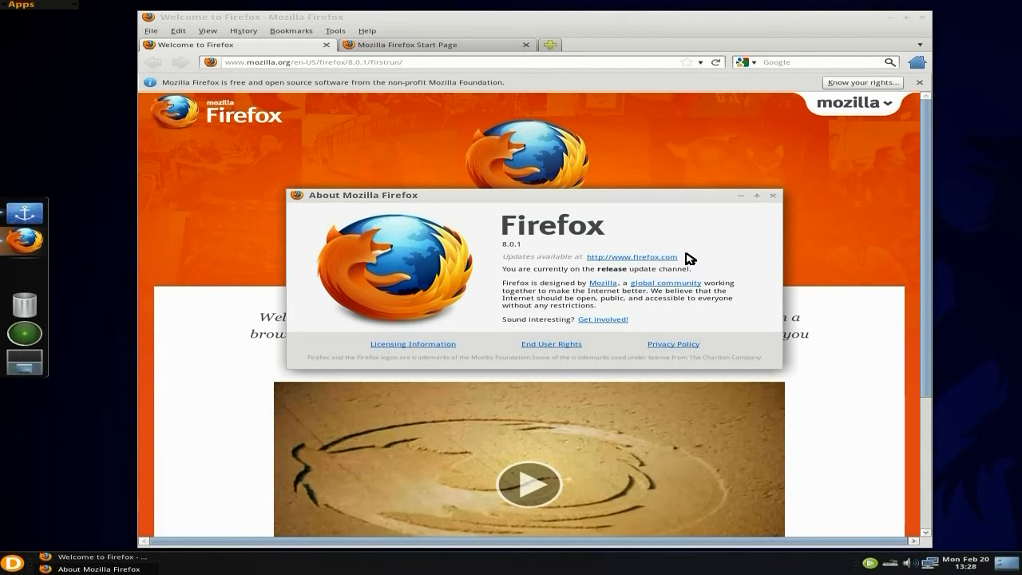
pyautogui.moveTo(768, 214)
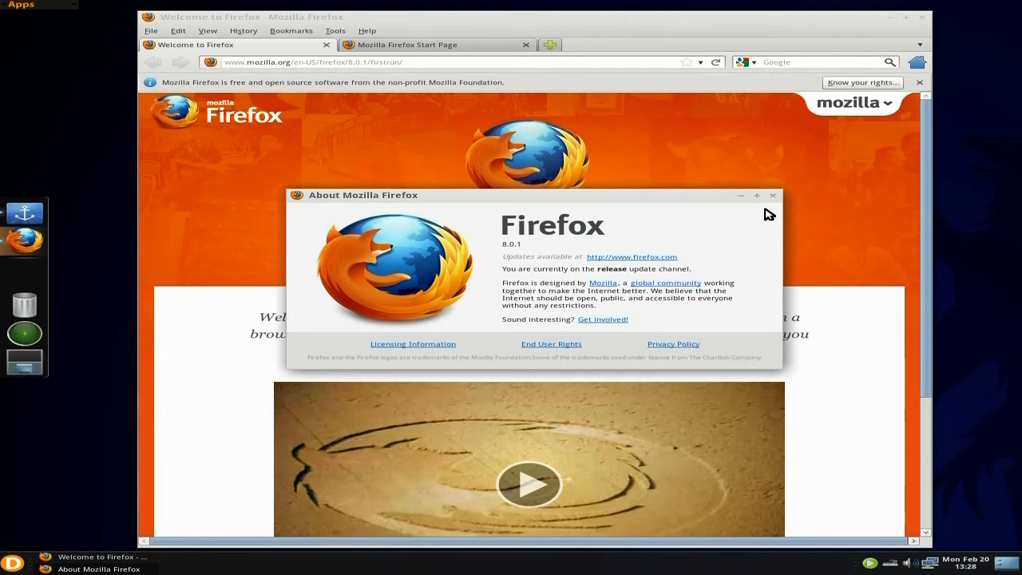
pyautogui.click(773, 195)
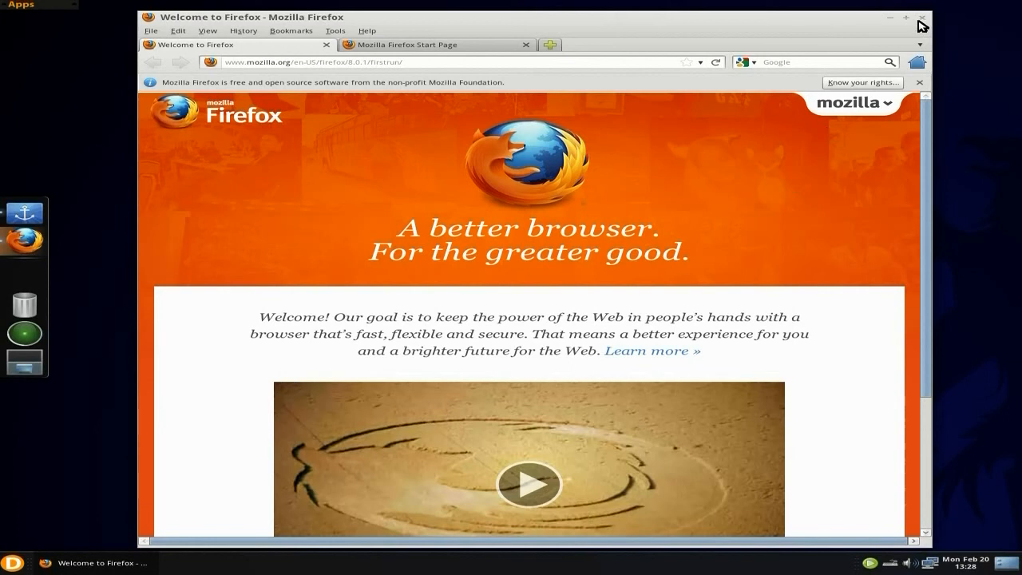
pyautogui.moveTo(909, 24)
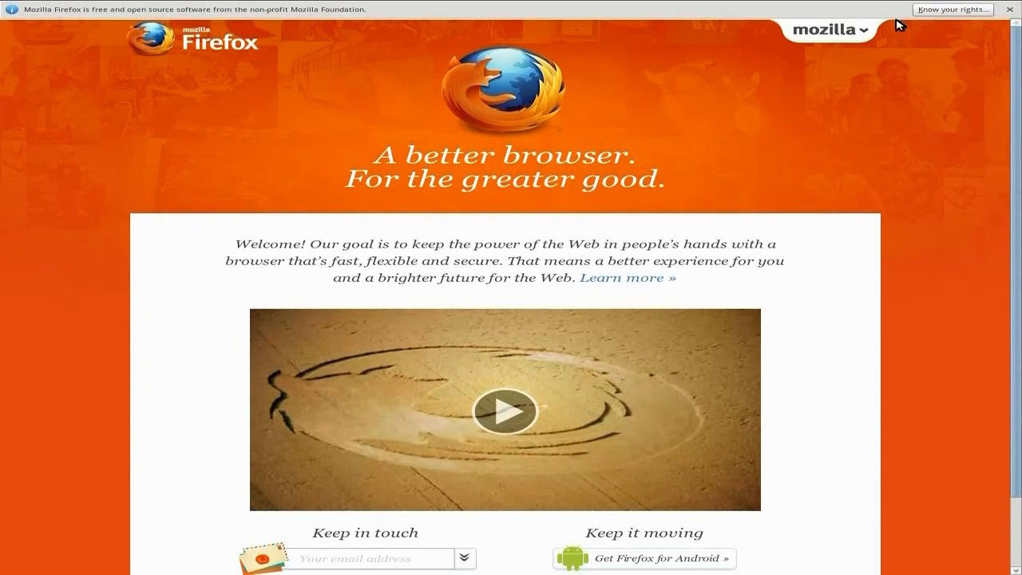
pyautogui.moveTo(1000, 18)
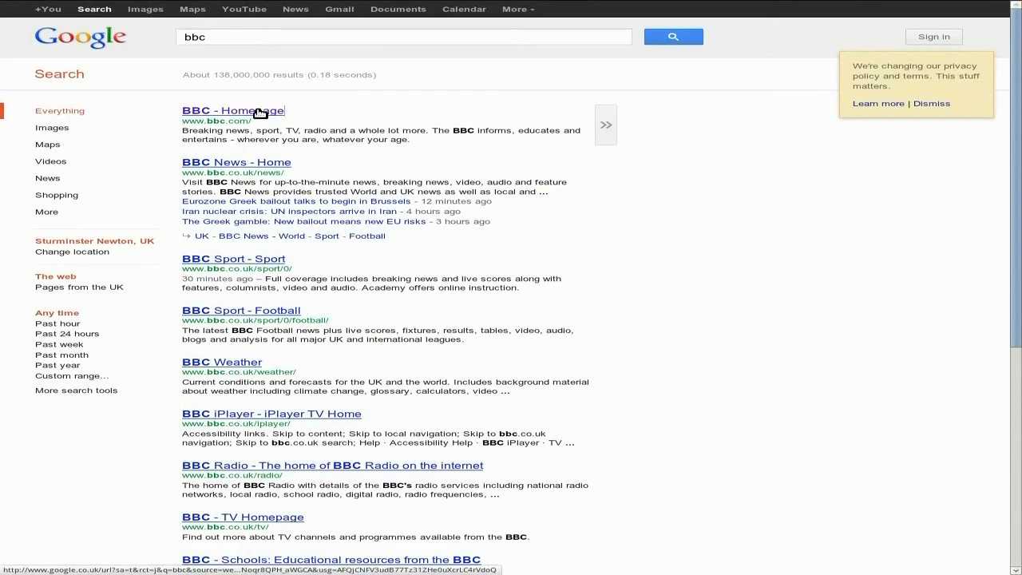
# Step: Open the BBC homepage from the Google results, then close Firefox with both tabs
pyautogui.click(236, 112)
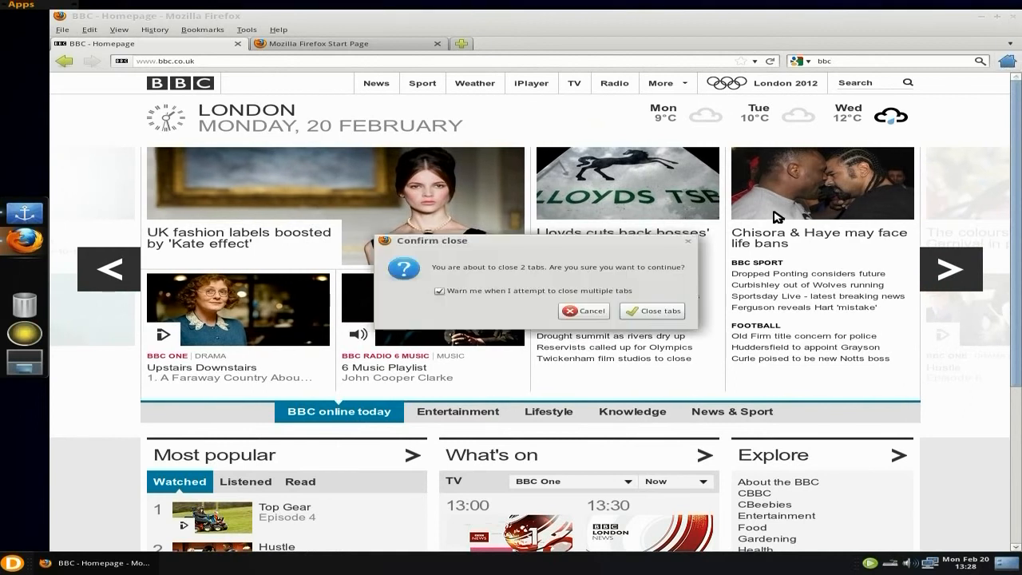
pyautogui.click(652, 310)
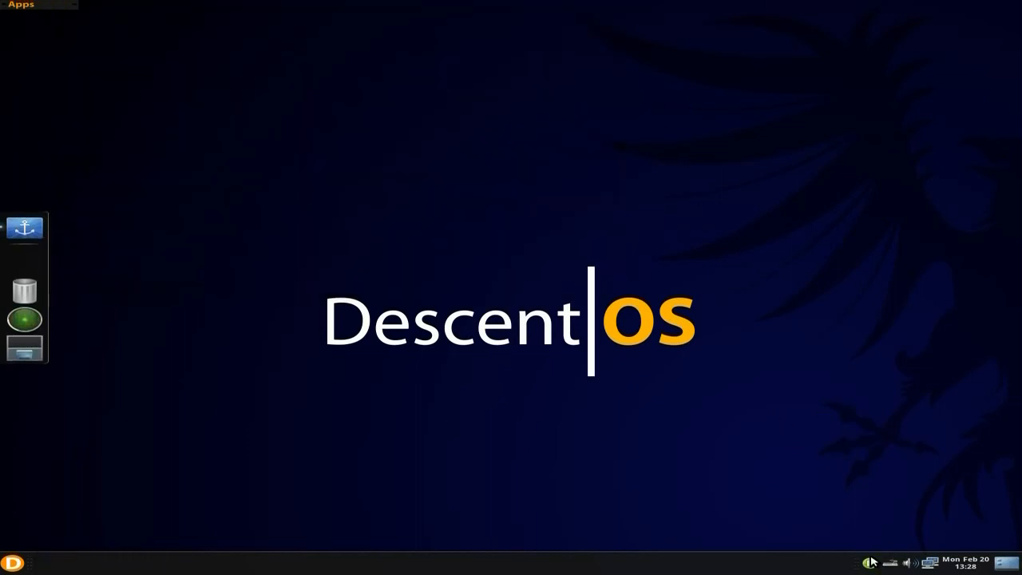
pyautogui.moveTo(866, 552)
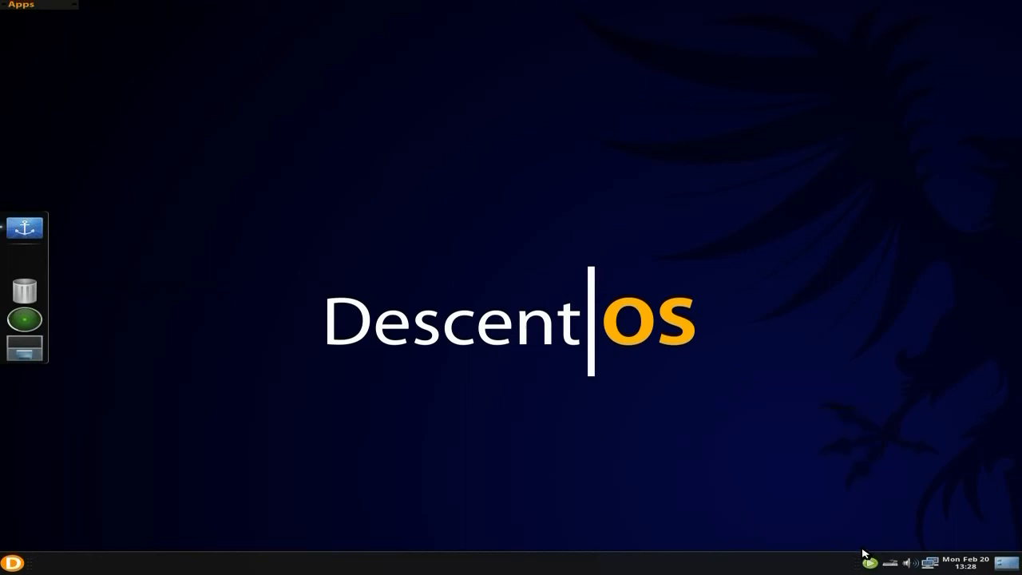
pyautogui.moveTo(49, 536)
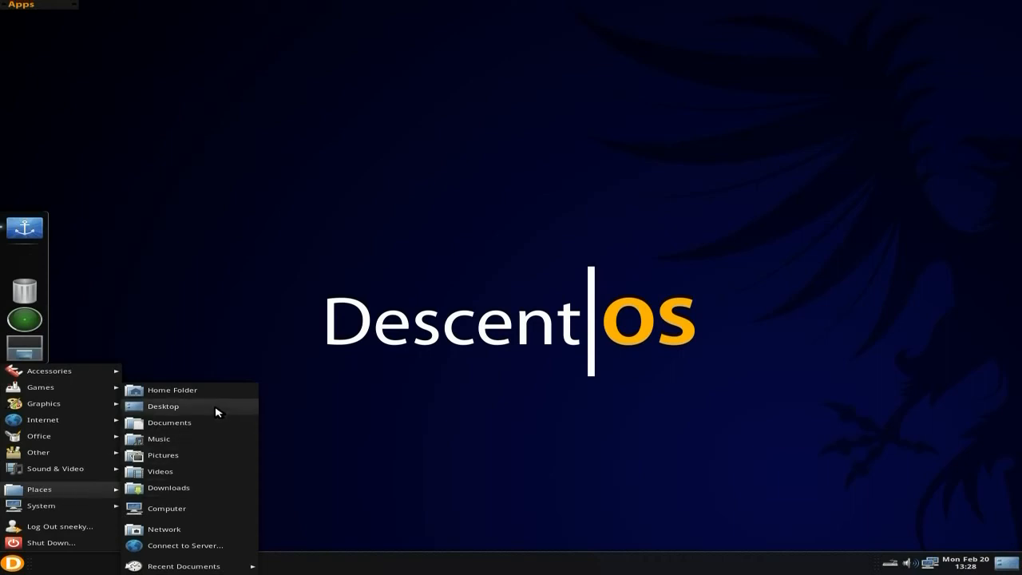
pyautogui.moveTo(182, 565)
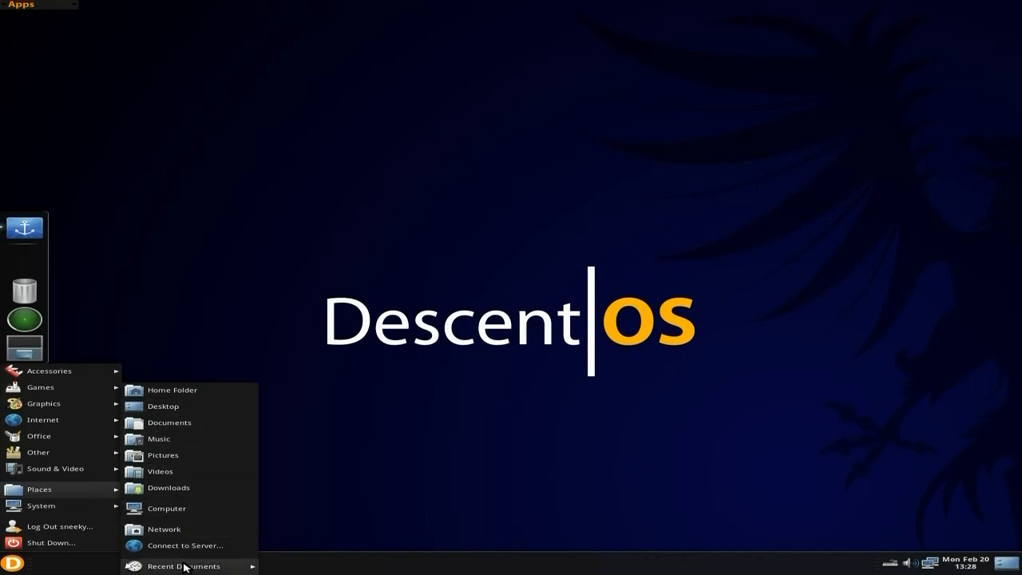
pyautogui.moveTo(170, 546)
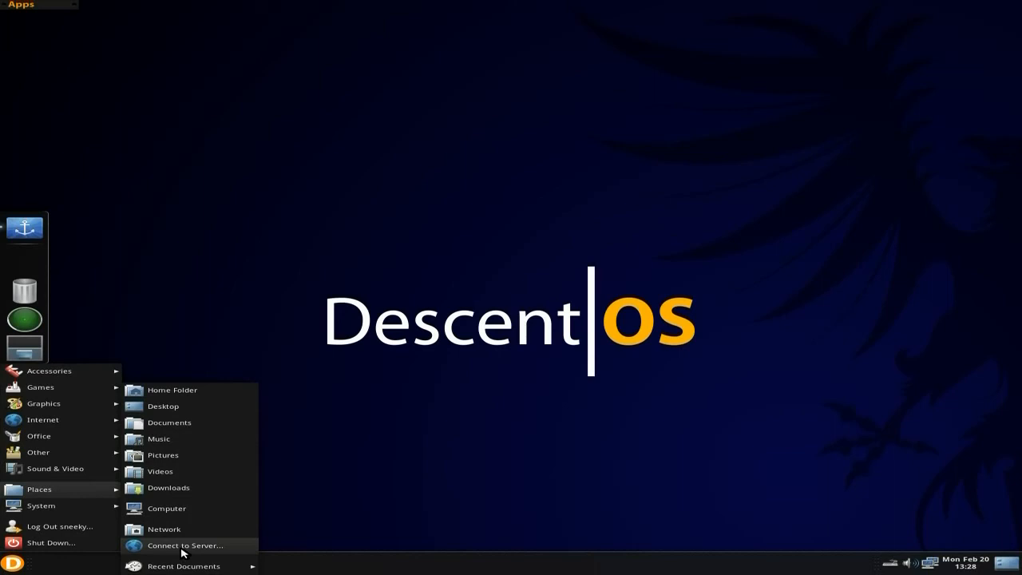
pyautogui.moveTo(165, 555)
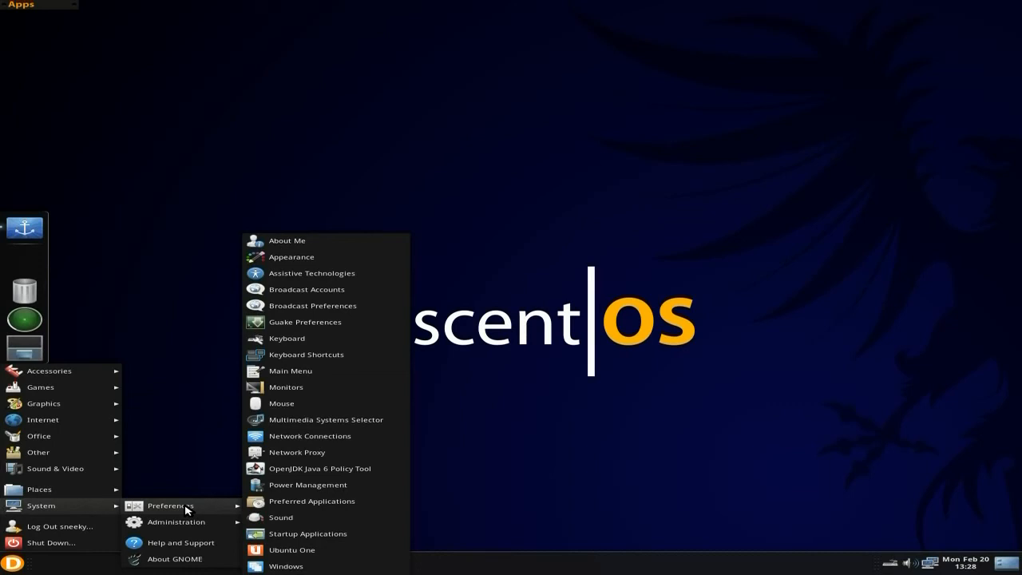
pyautogui.moveTo(185, 520)
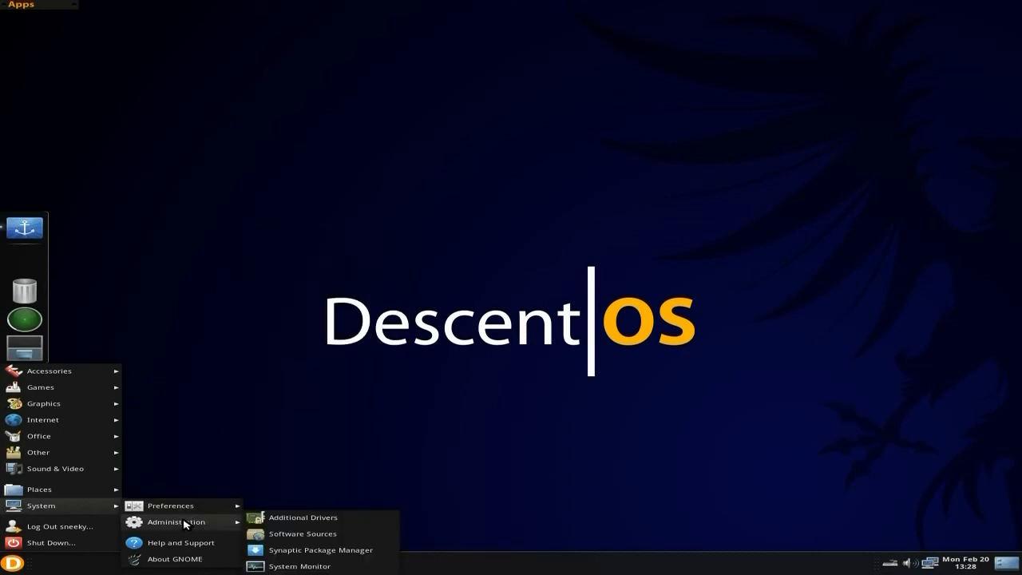
pyautogui.moveTo(321, 550)
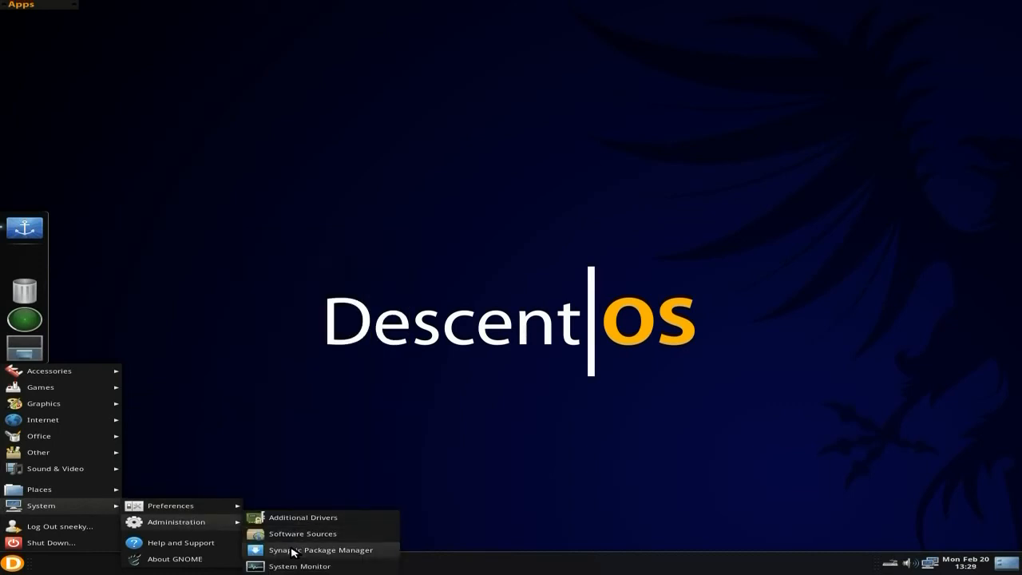
# Step: Launch GNOME System Monitor from the System > Administration menu
pyautogui.click(302, 569)
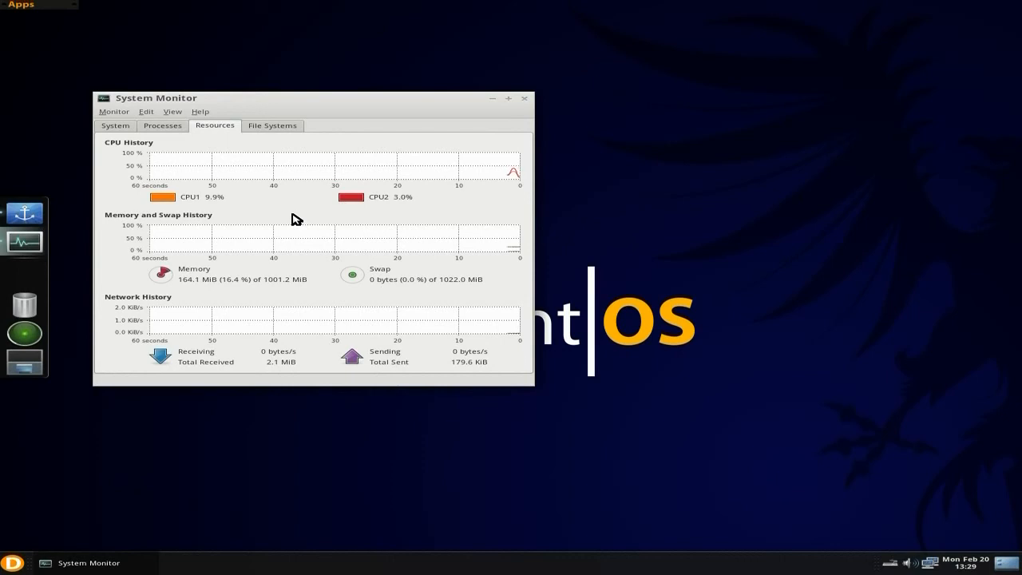
pyautogui.moveTo(460, 192)
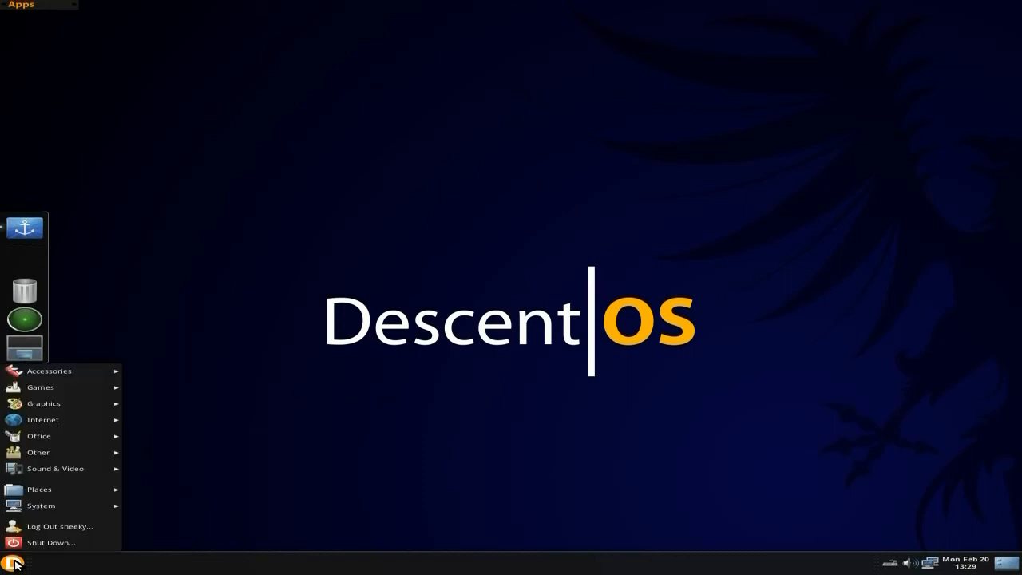
# Step: Launch Synaptic Package Manager from Administration and authenticate with the password
pyautogui.click(42, 504)
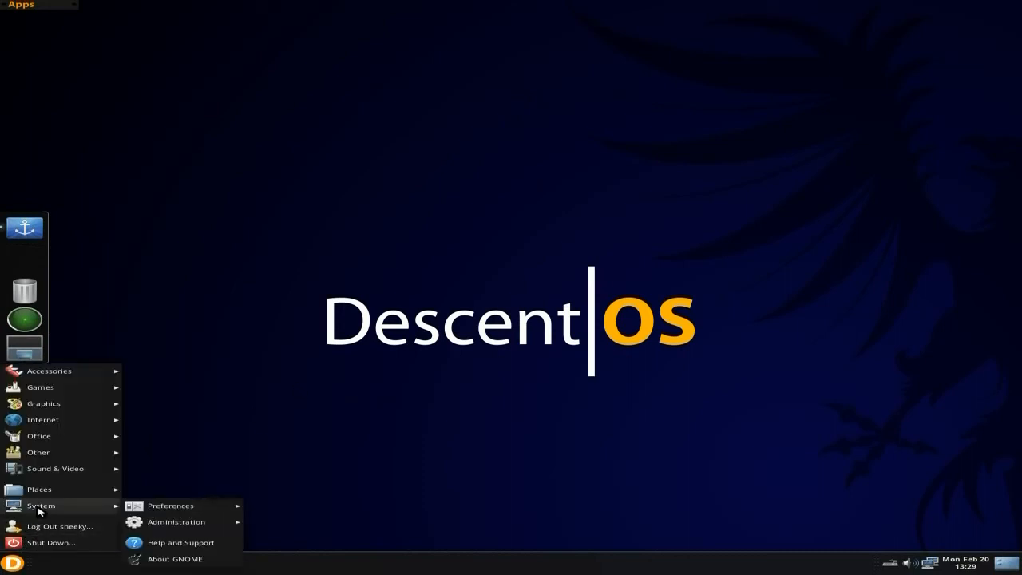
pyautogui.moveTo(177, 521)
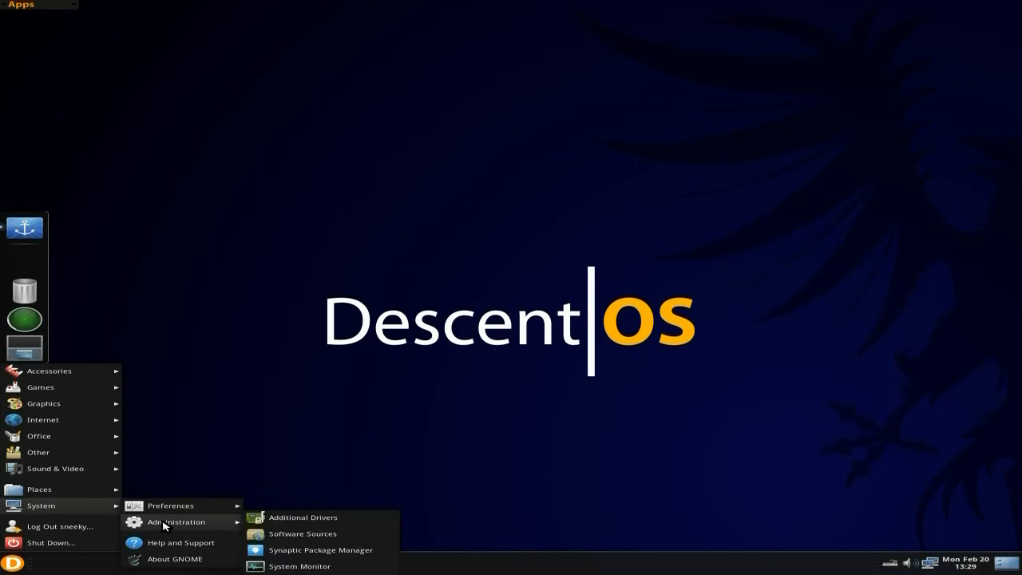
pyautogui.click(331, 549)
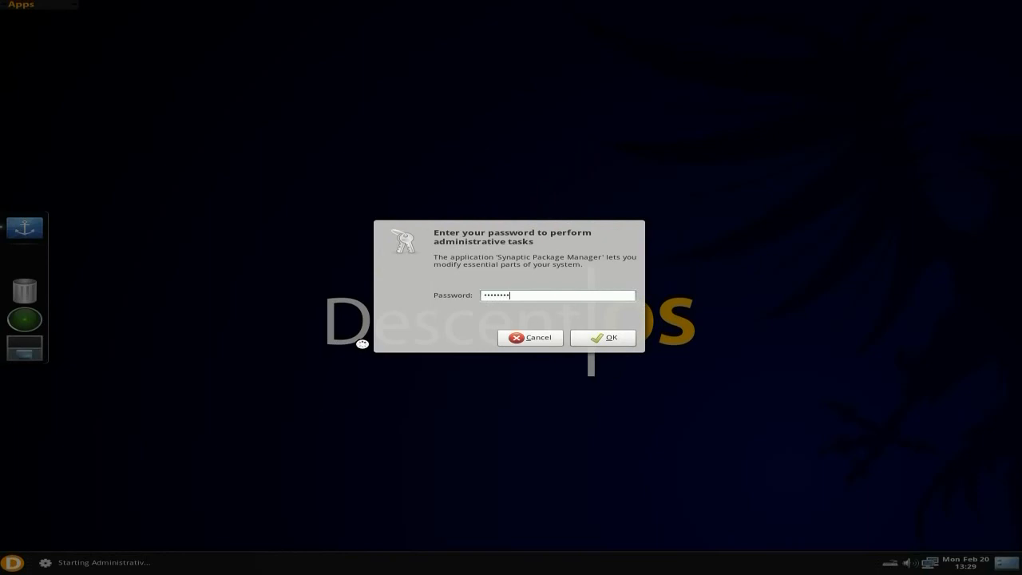
pyautogui.click(610, 338)
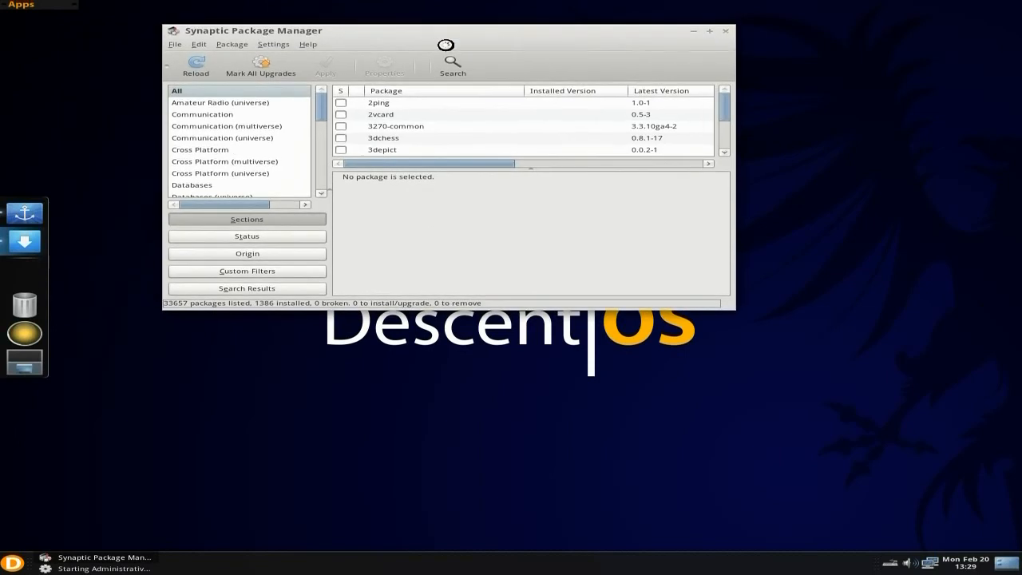
pyautogui.moveTo(451, 223)
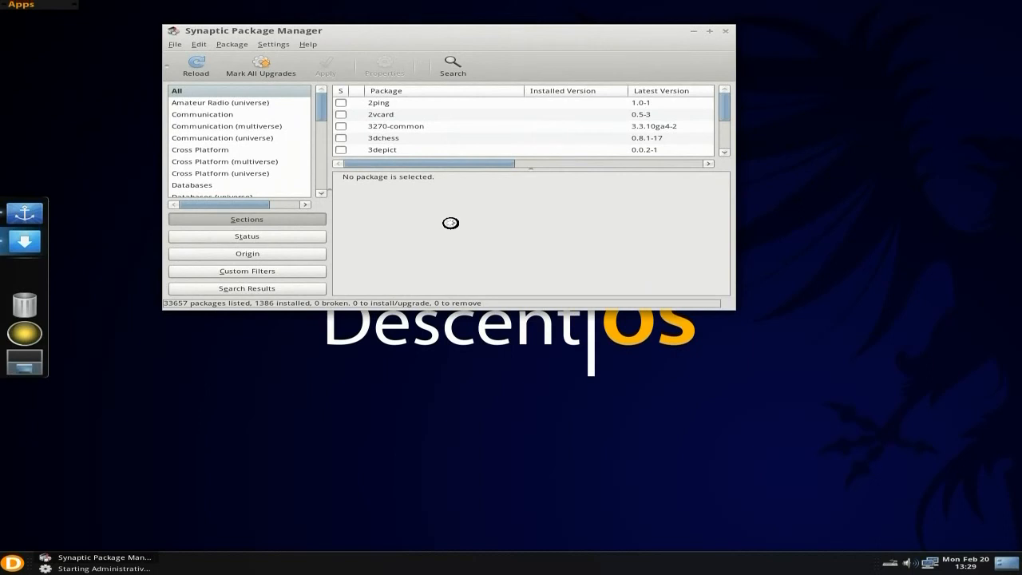
# Step: Reload the package information and dismiss the resulting GPG key error
pyautogui.click(197, 63)
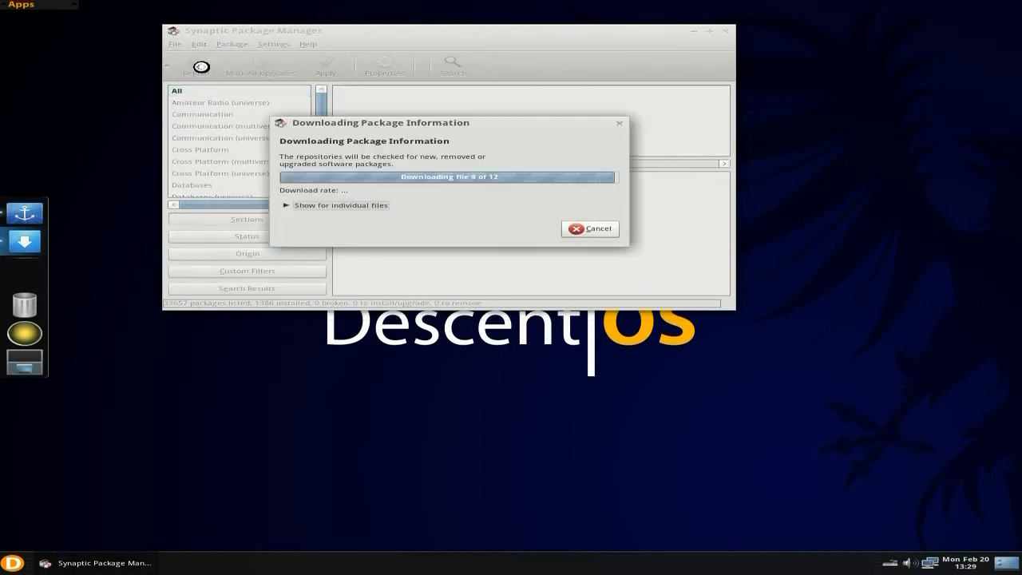
pyautogui.moveTo(469, 252)
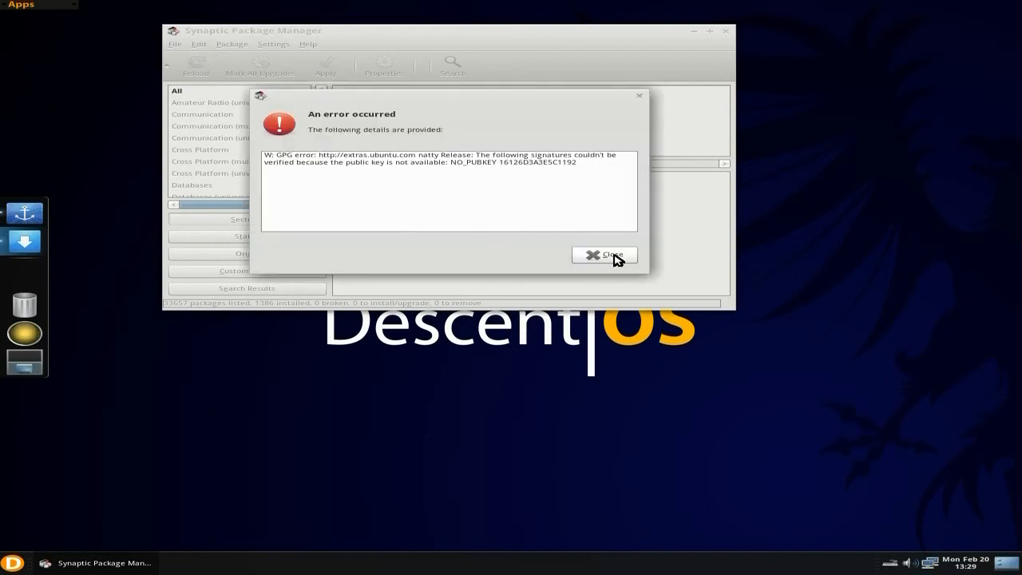
pyautogui.click(607, 255)
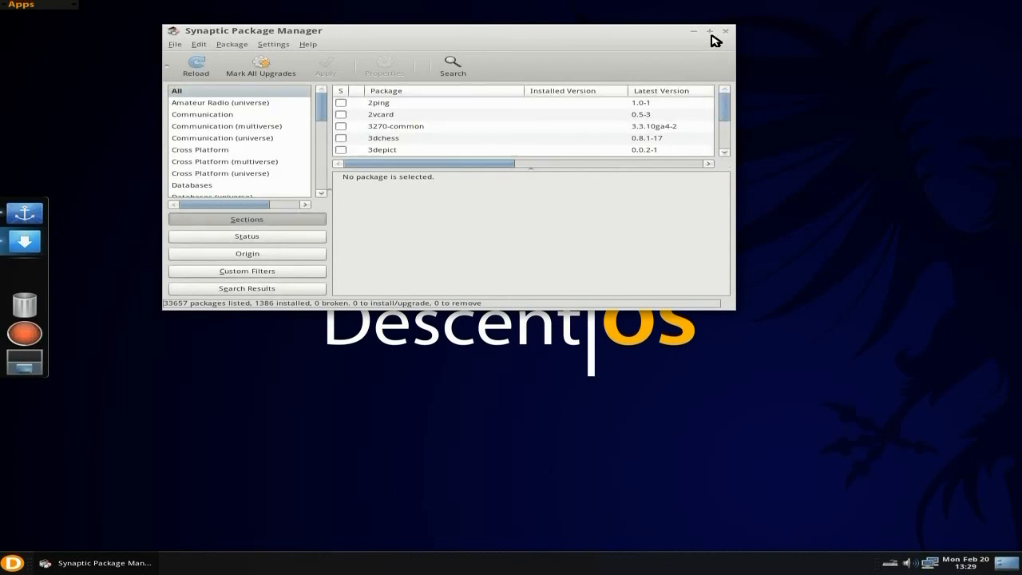
# Step: Maximize Synaptic and search the package list for 'abiword'
pyautogui.click(716, 31)
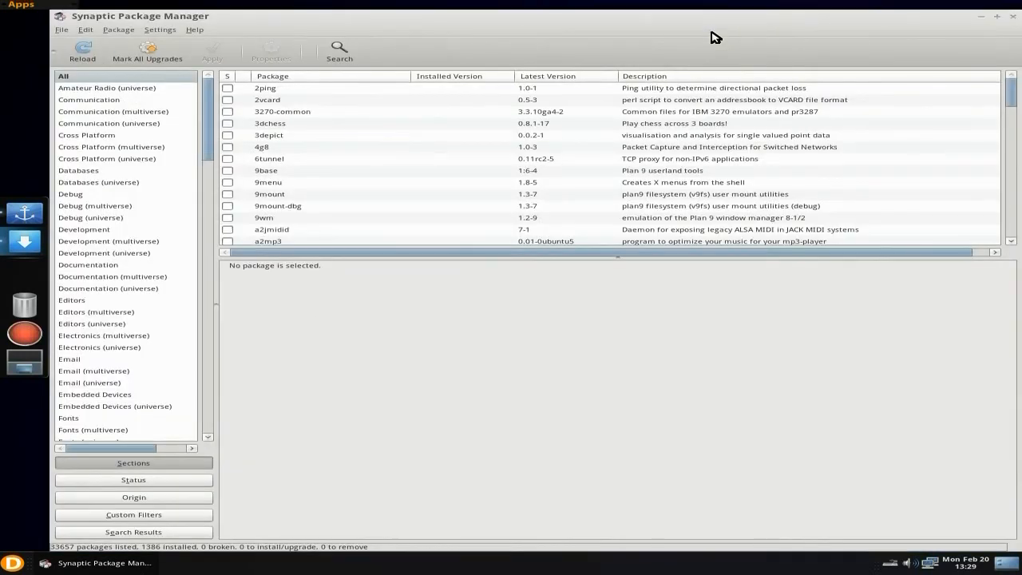
pyautogui.moveTo(345, 310)
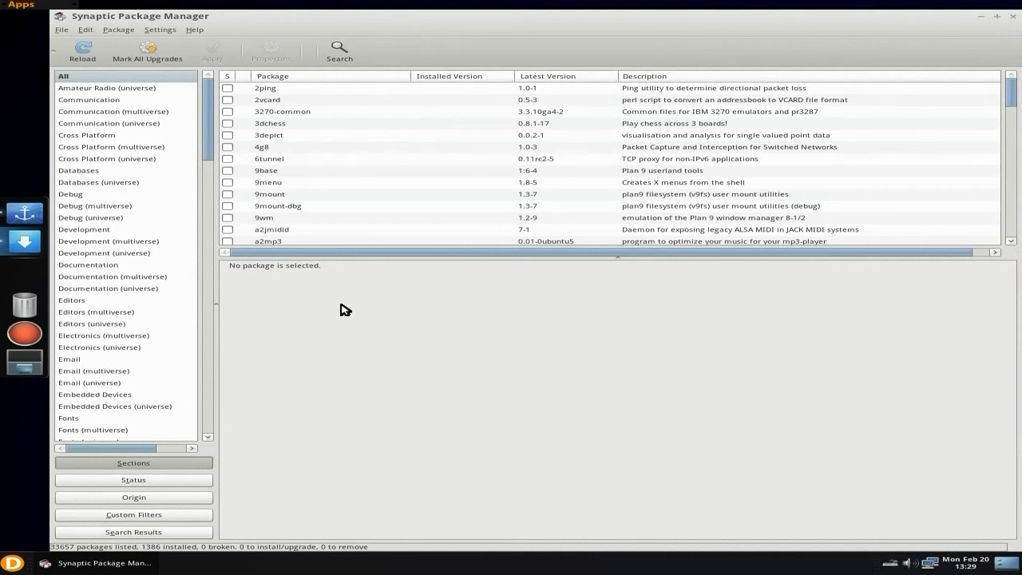
pyautogui.moveTo(272, 126)
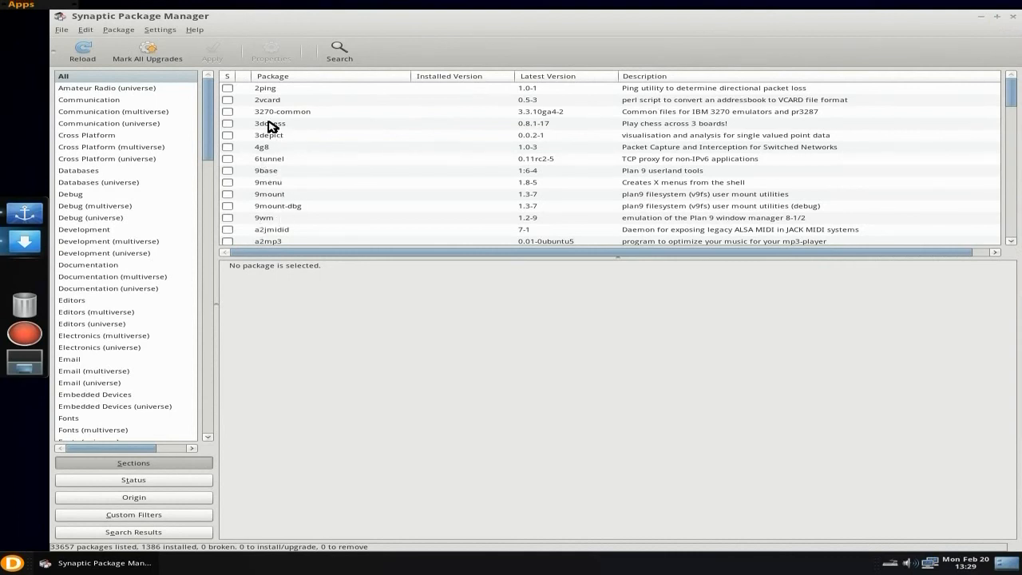
pyautogui.moveTo(144, 57)
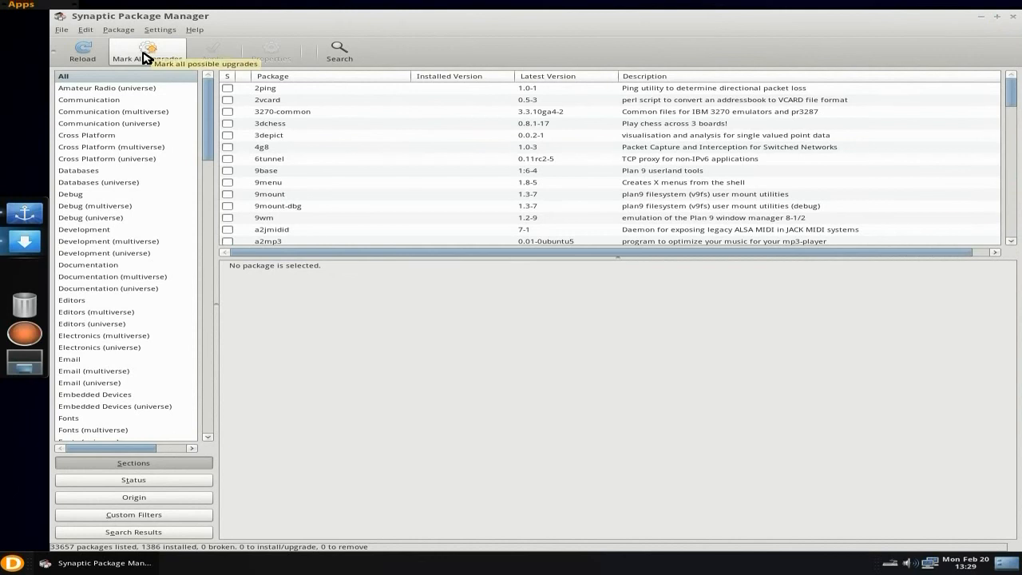
pyautogui.moveTo(326, 83)
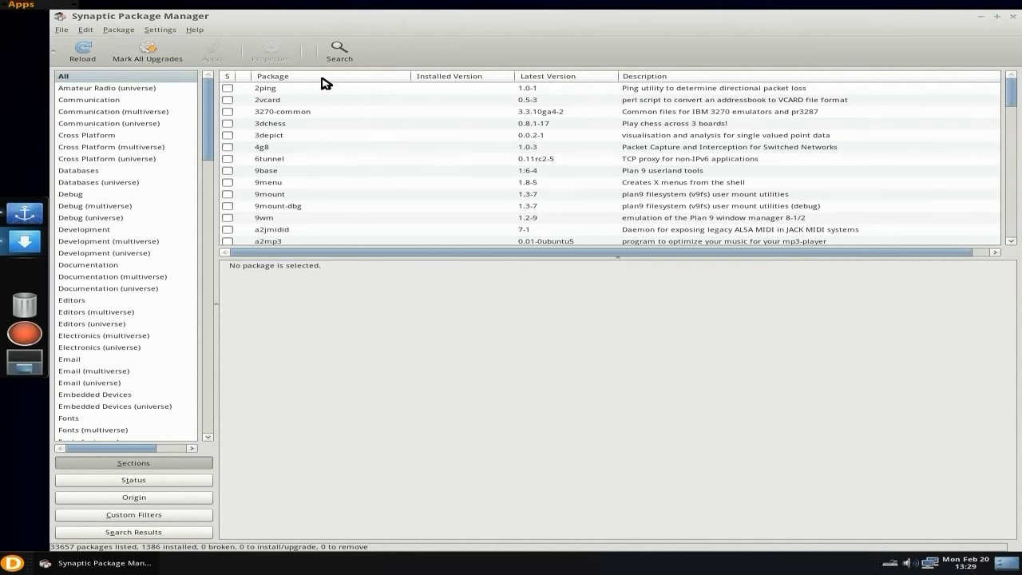
pyautogui.click(339, 51)
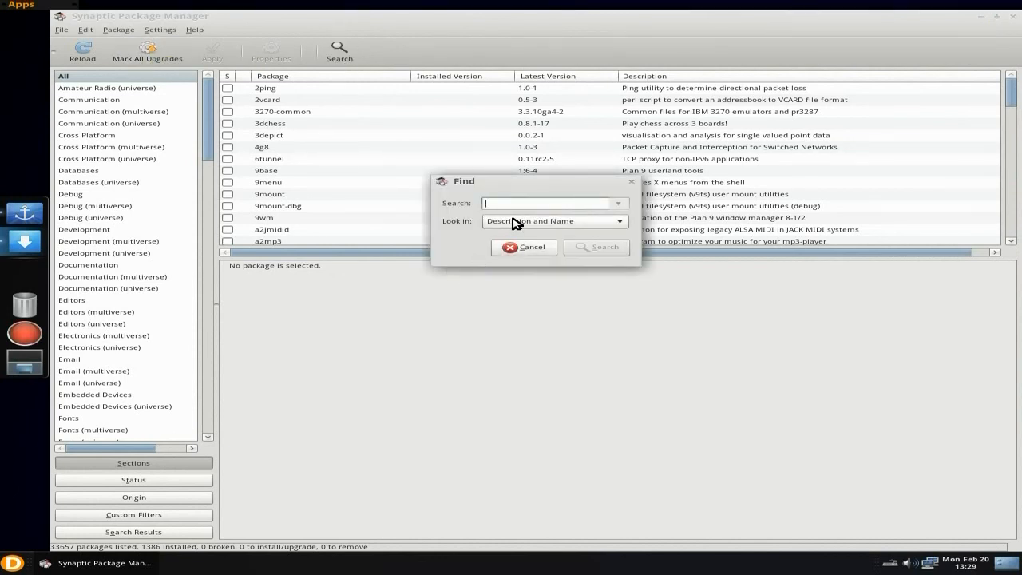
pyautogui.write('abiwo')
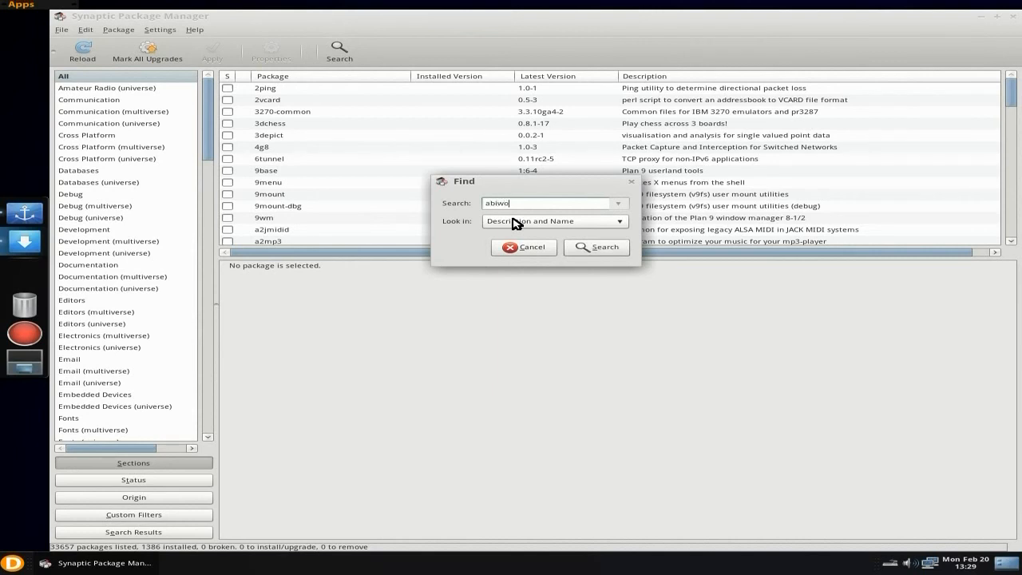
pyautogui.click(595, 246)
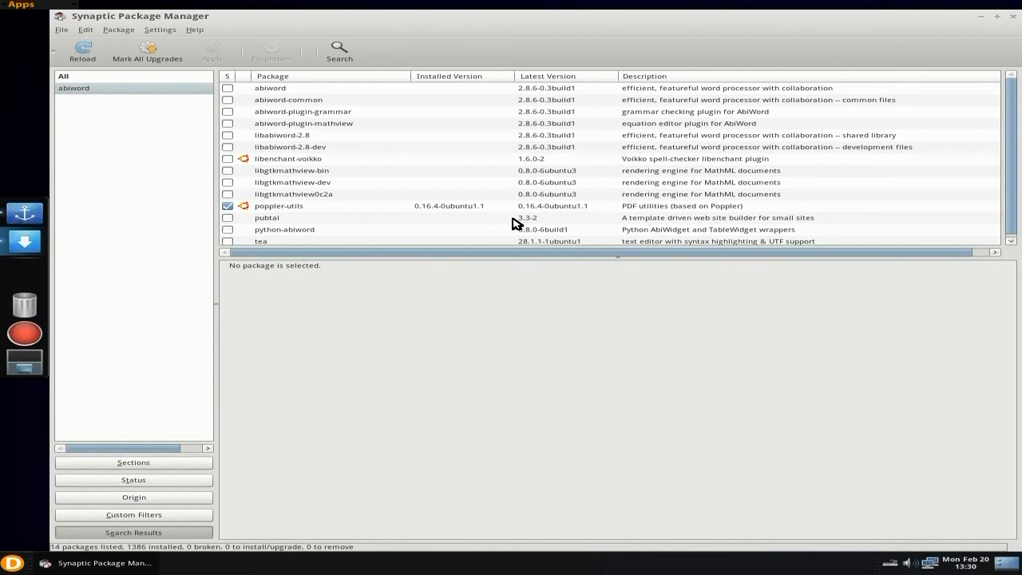
pyautogui.moveTo(310, 97)
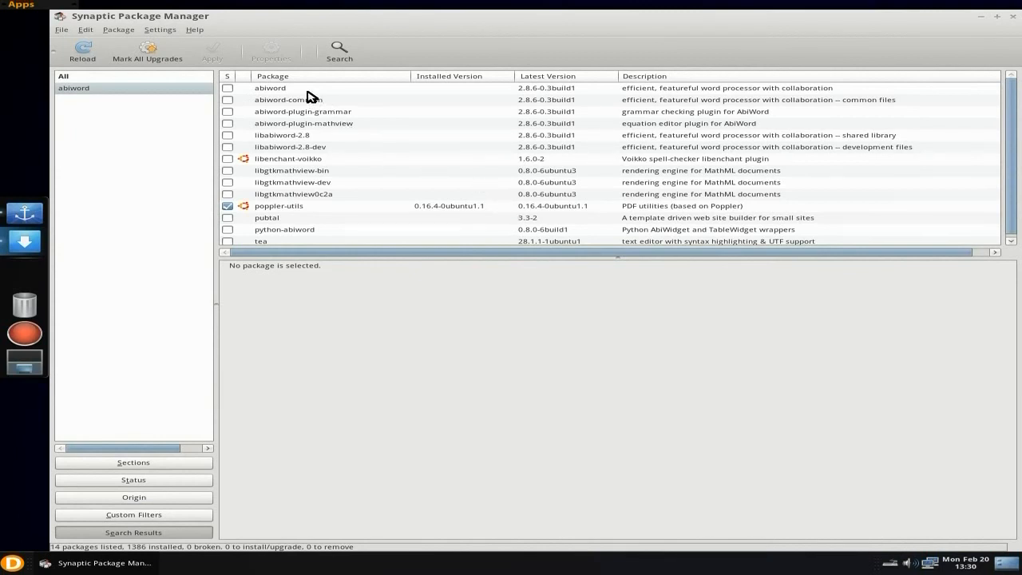
pyautogui.moveTo(310, 93)
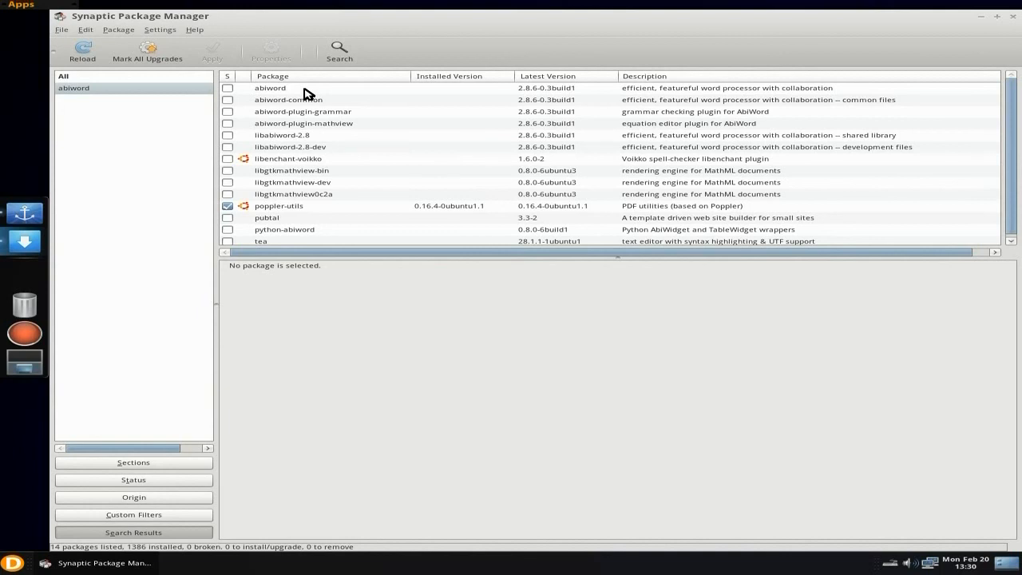
pyautogui.moveTo(357, 160)
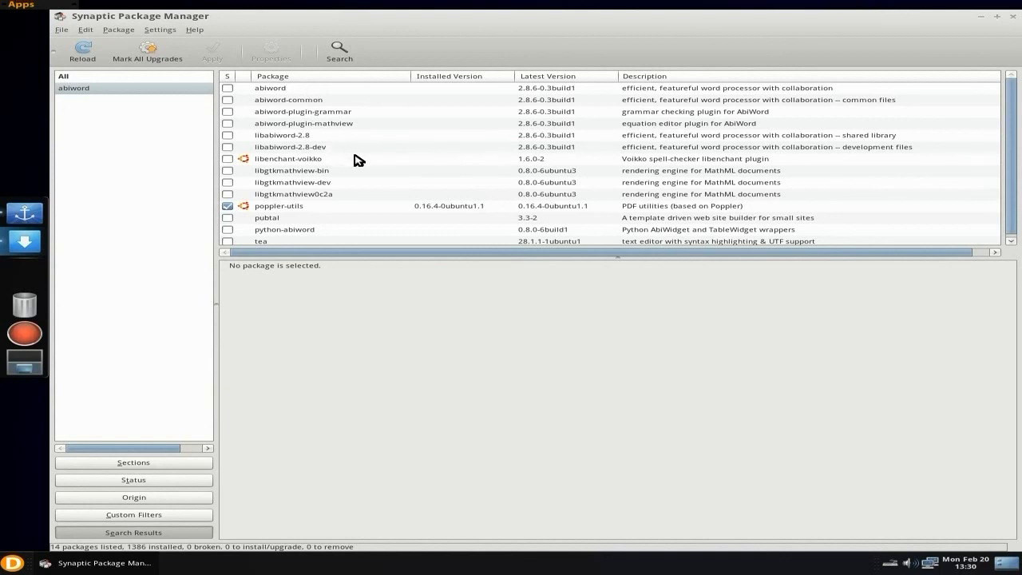
pyautogui.moveTo(369, 174)
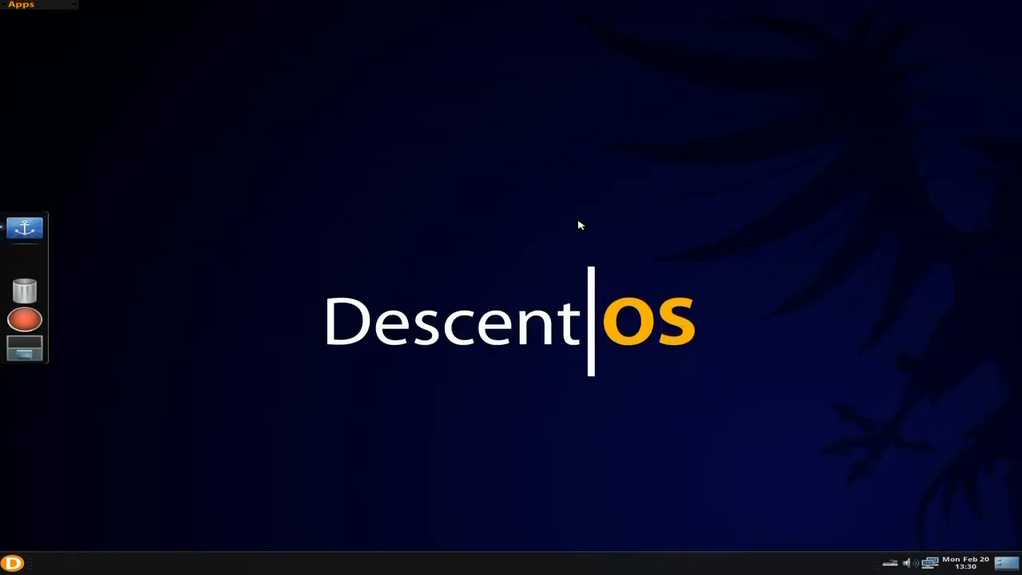
pyautogui.moveTo(25, 321)
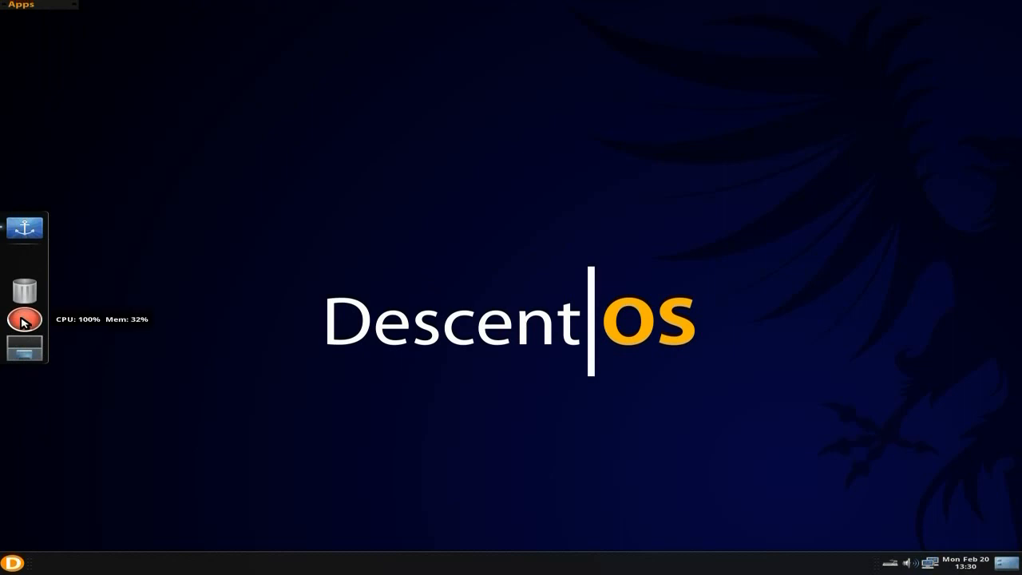
pyautogui.moveTo(278, 279)
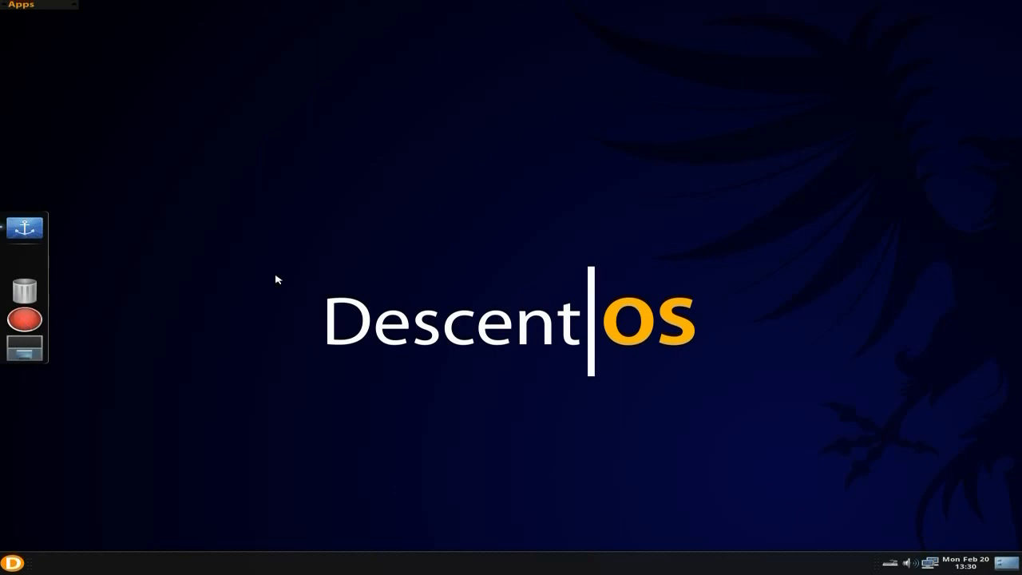
pyautogui.moveTo(271, 243)
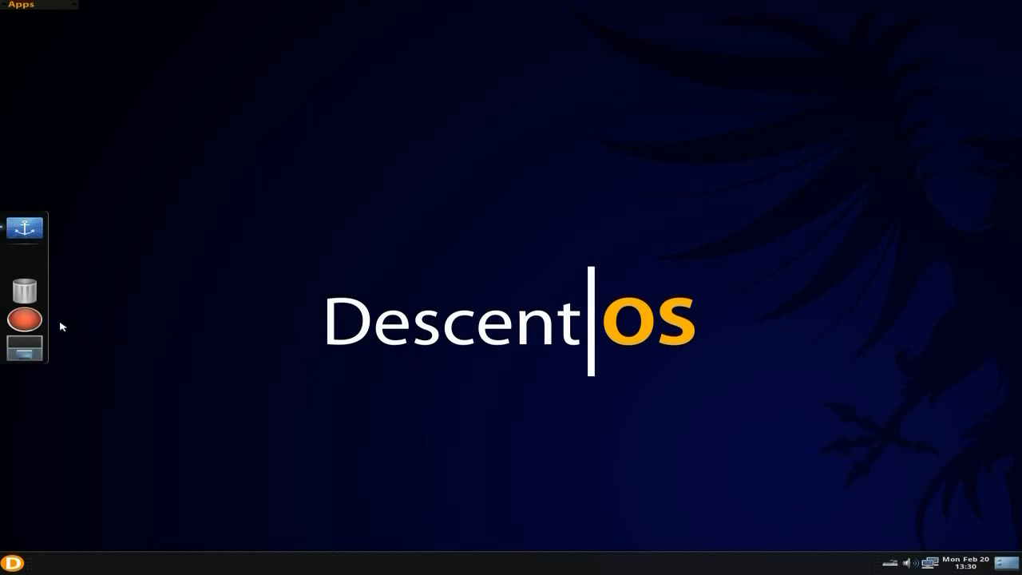
pyautogui.moveTo(24, 316)
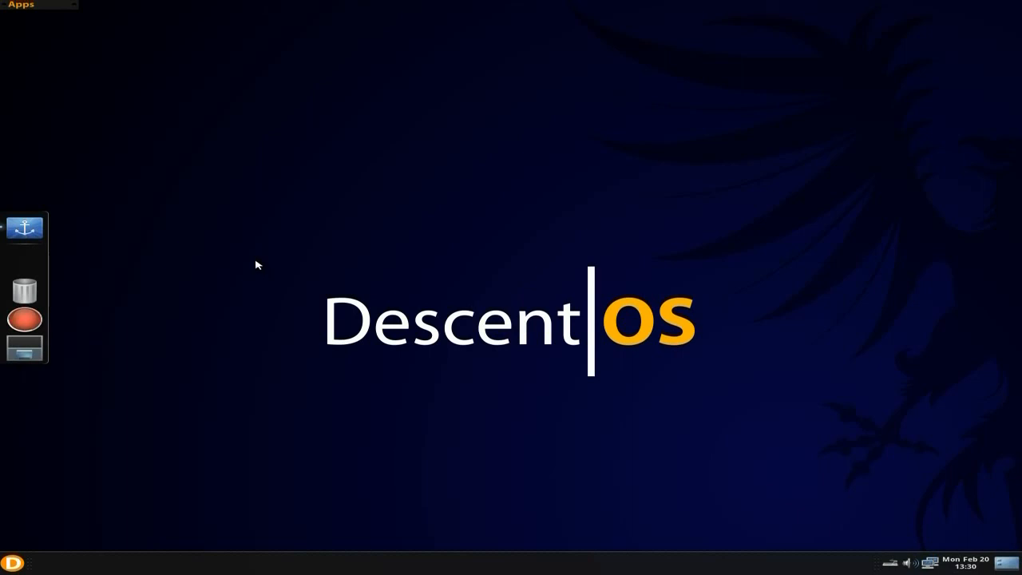
pyautogui.moveTo(281, 296)
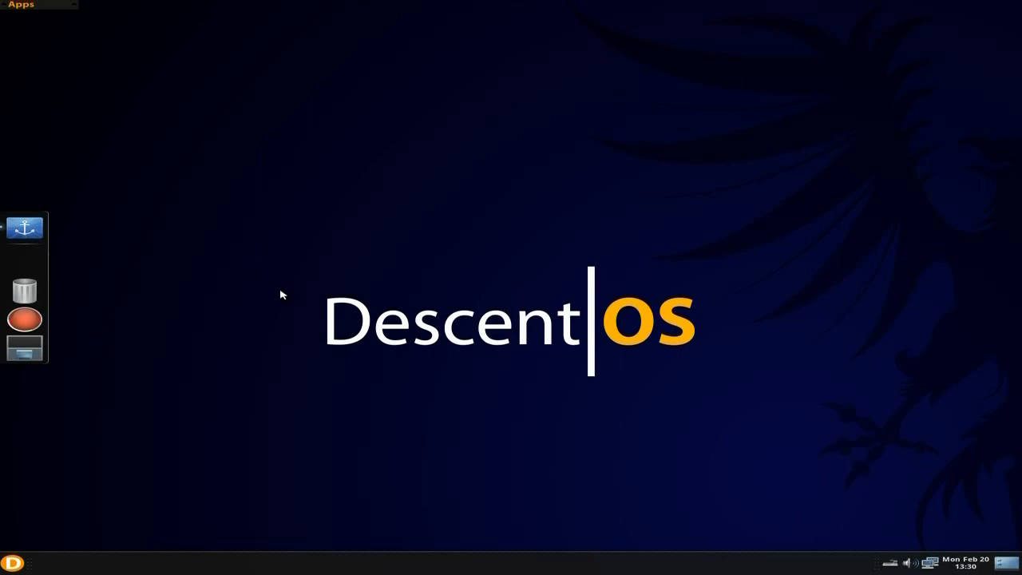
pyautogui.moveTo(387, 214)
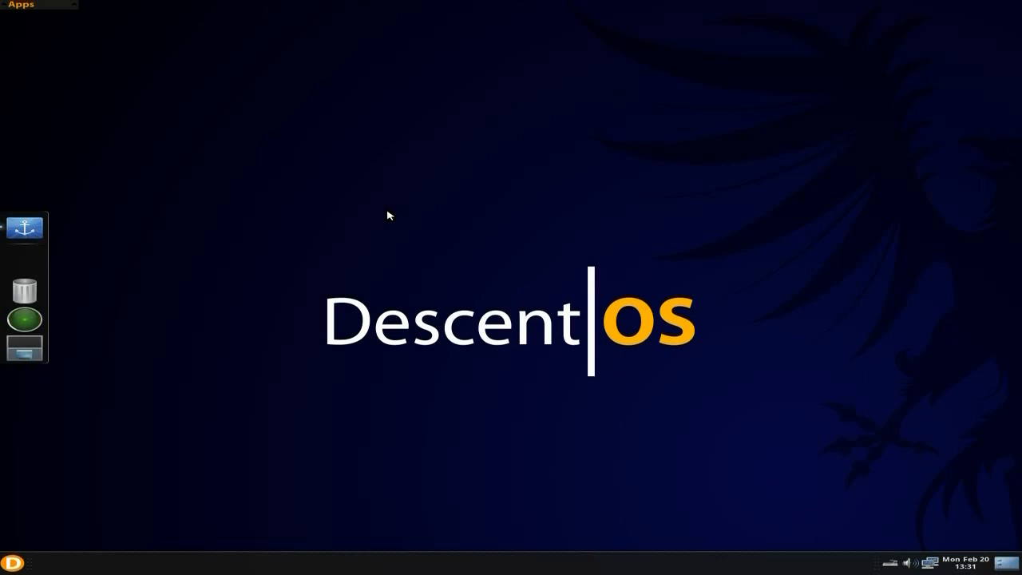
pyautogui.moveTo(326, 227)
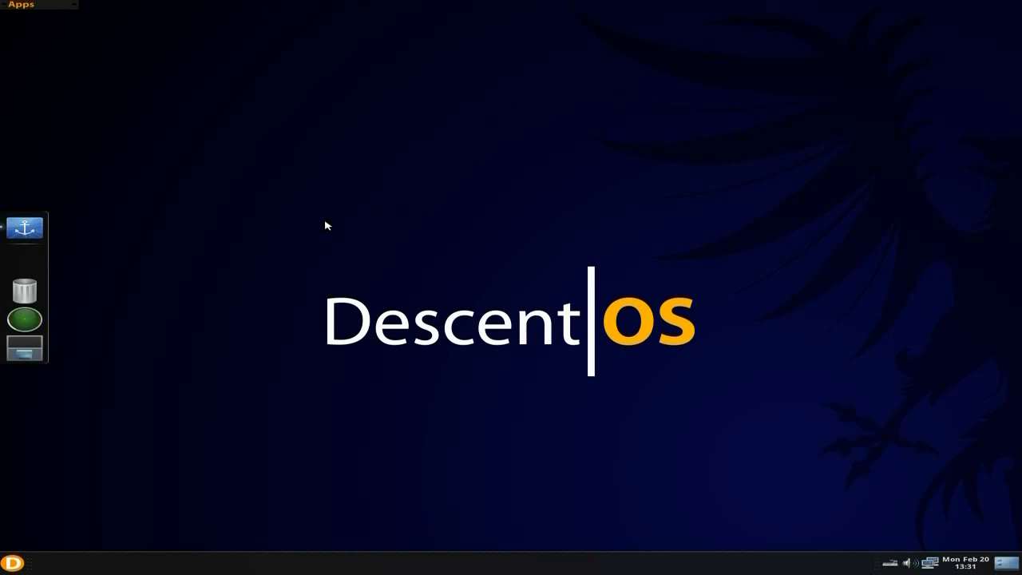
pyautogui.moveTo(715, 316)
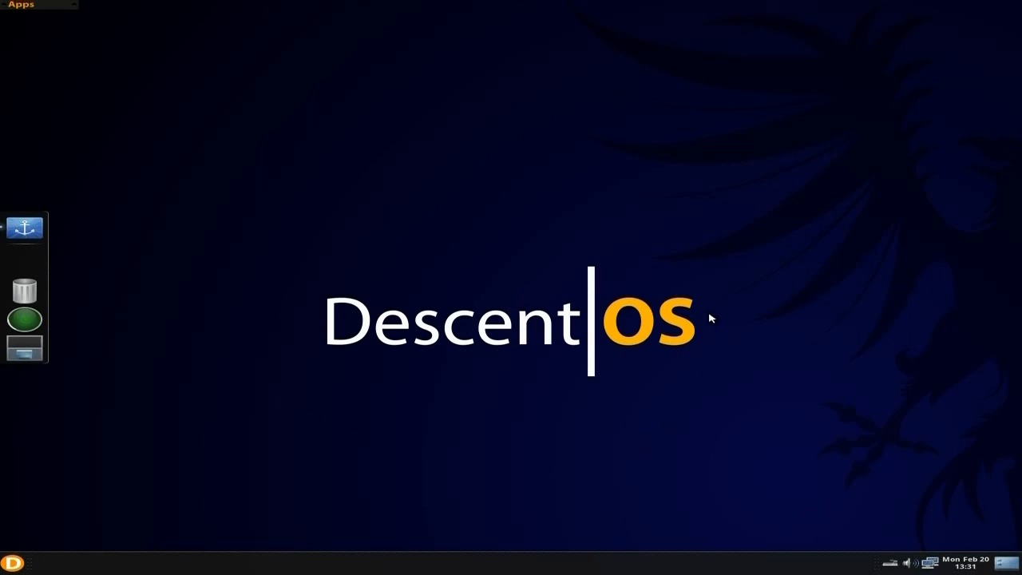
pyautogui.moveTo(400, 216)
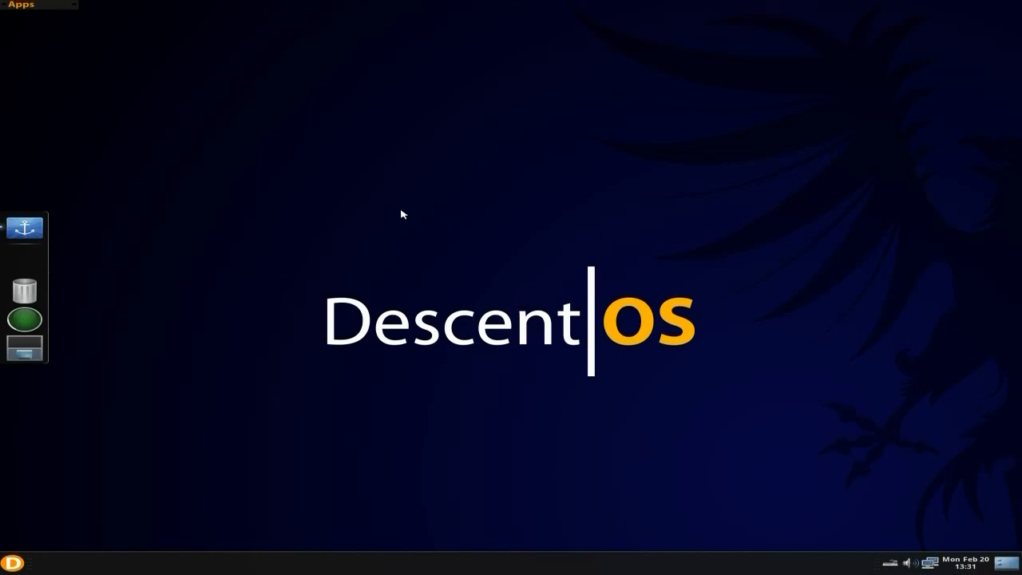
pyautogui.moveTo(320, 240)
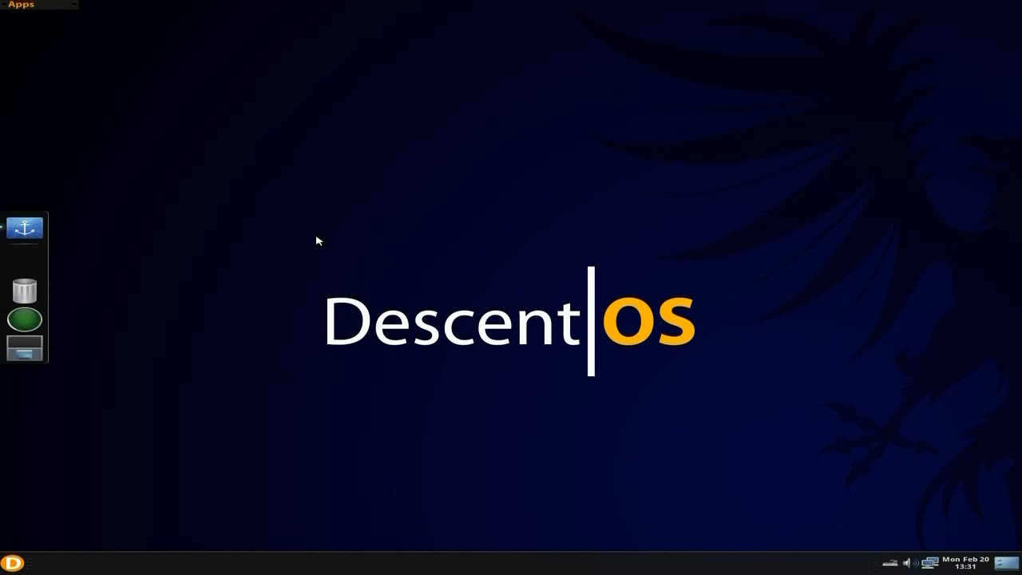
pyautogui.moveTo(242, 270)
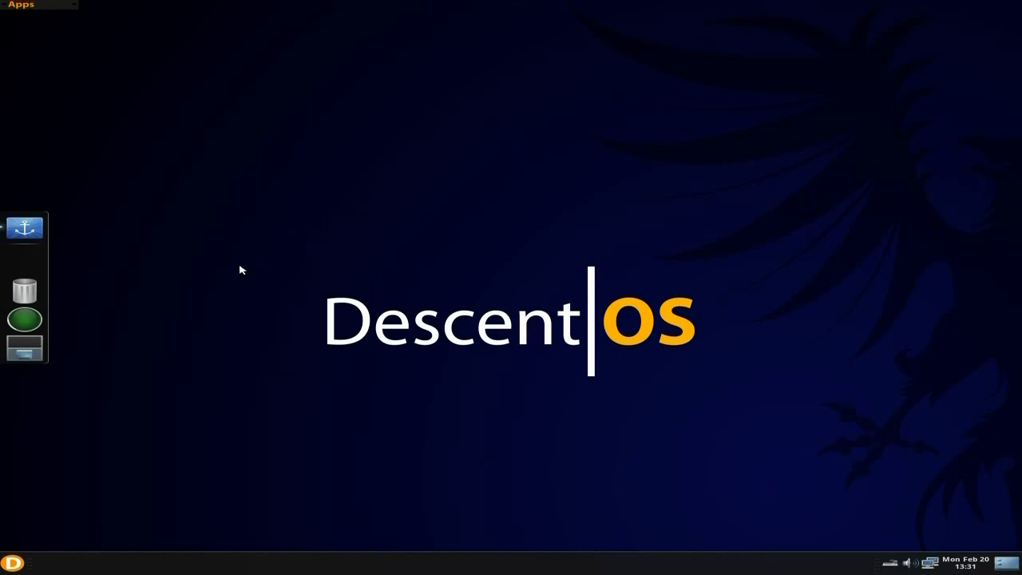
pyautogui.moveTo(505, 294)
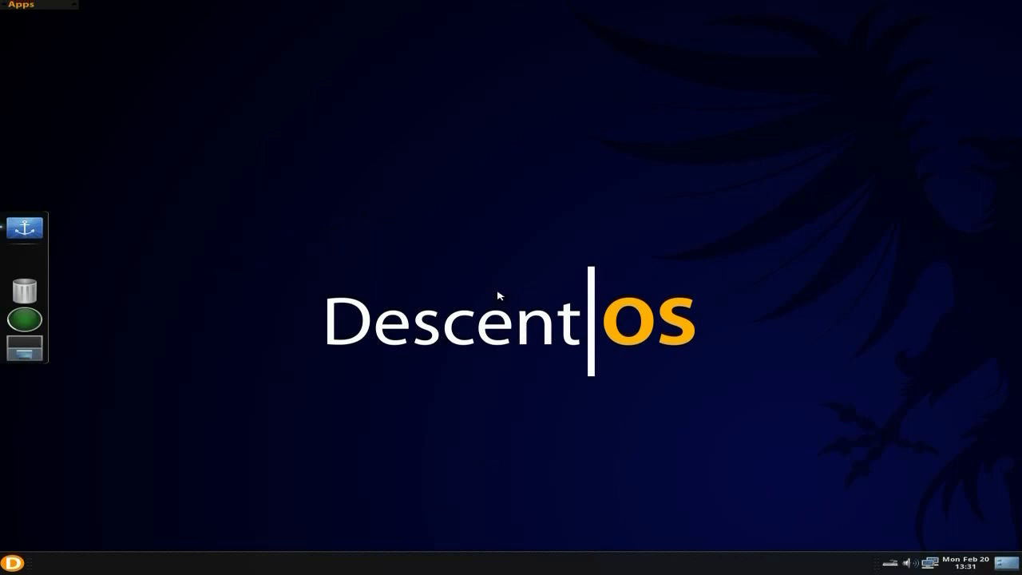